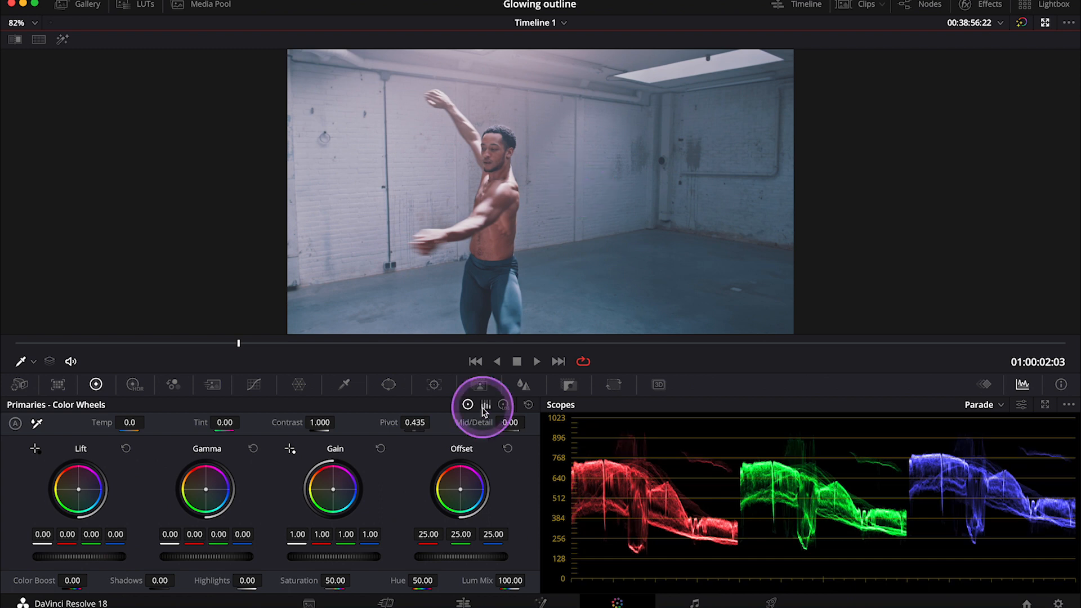
Draw a Magic Mask object stroke along the dancer's body with quality set to Better
left_click(480, 385)
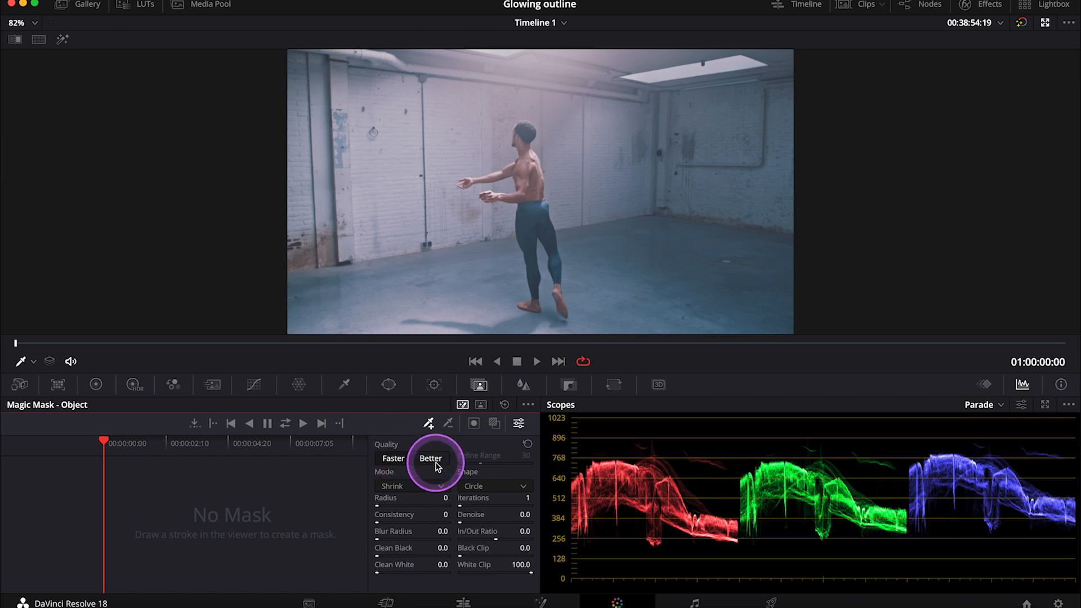
left_click(430, 458)
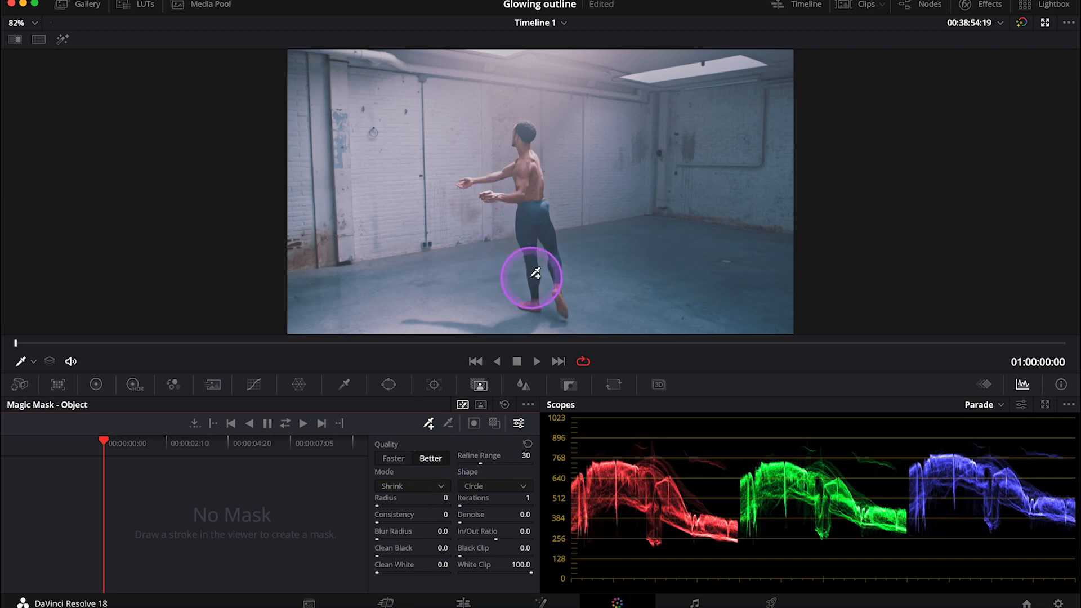
left_click_drag(531, 280, 530, 142)
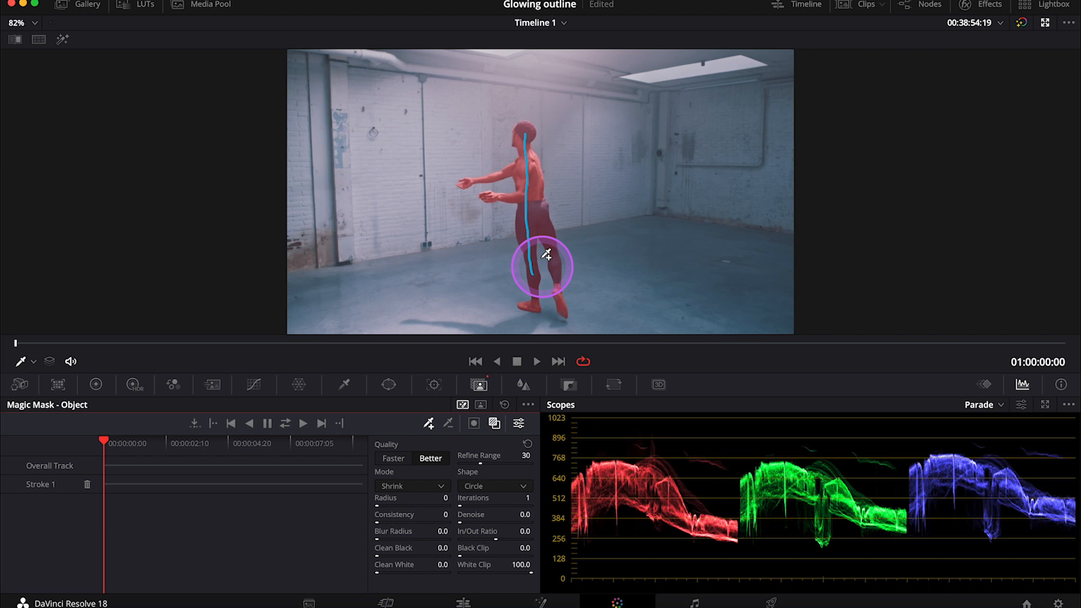
Track the dancer's mask forward through the clip and soften its edges with Blur Radius 1.4 and Denoise 1.8
left_click(302, 423)
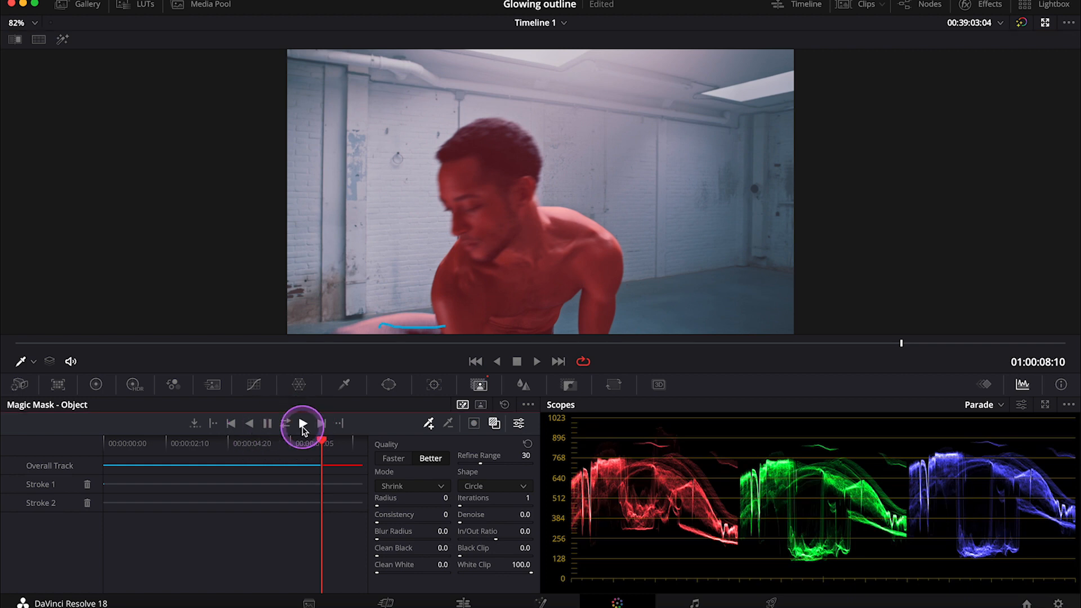
left_click(302, 423)
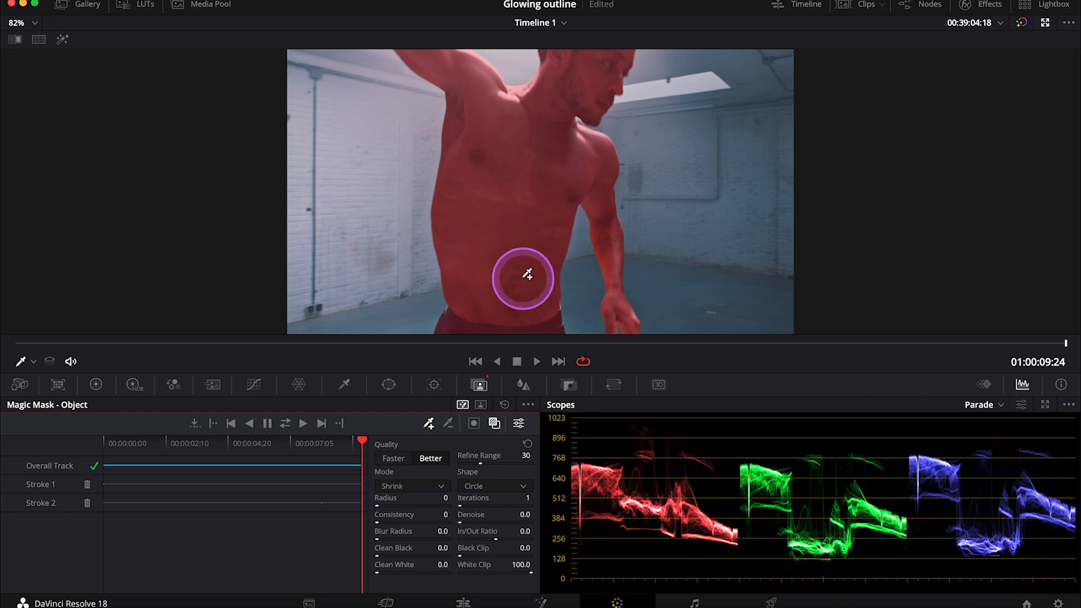
left_click(301, 440)
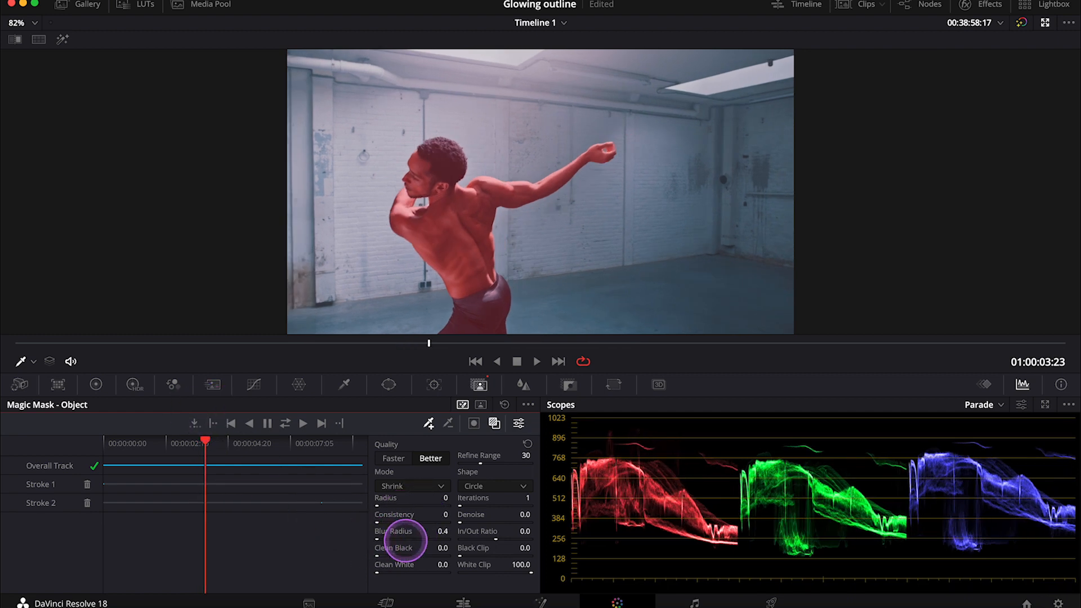
left_click_drag(403, 539, 455, 530)
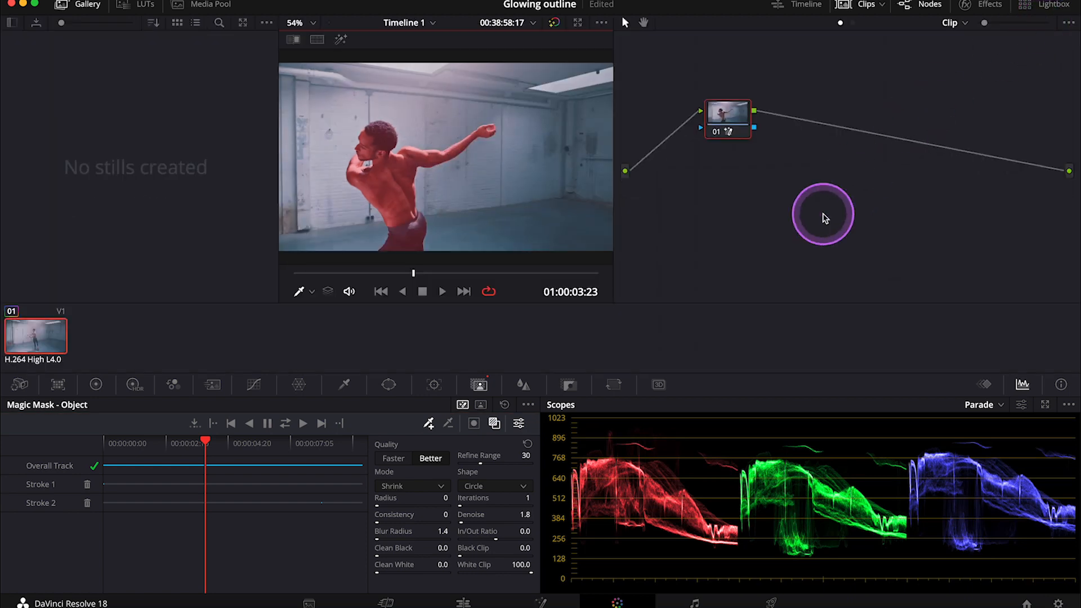
Add an alpha output to the node graph and wire the node's key output into it
right_click(822, 217)
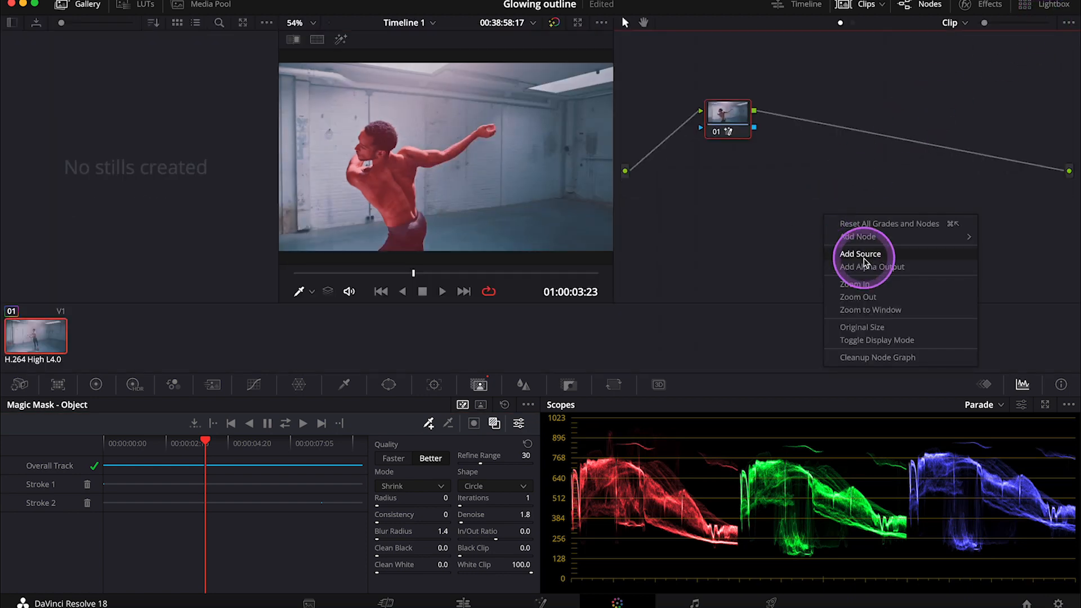
left_click(860, 254)
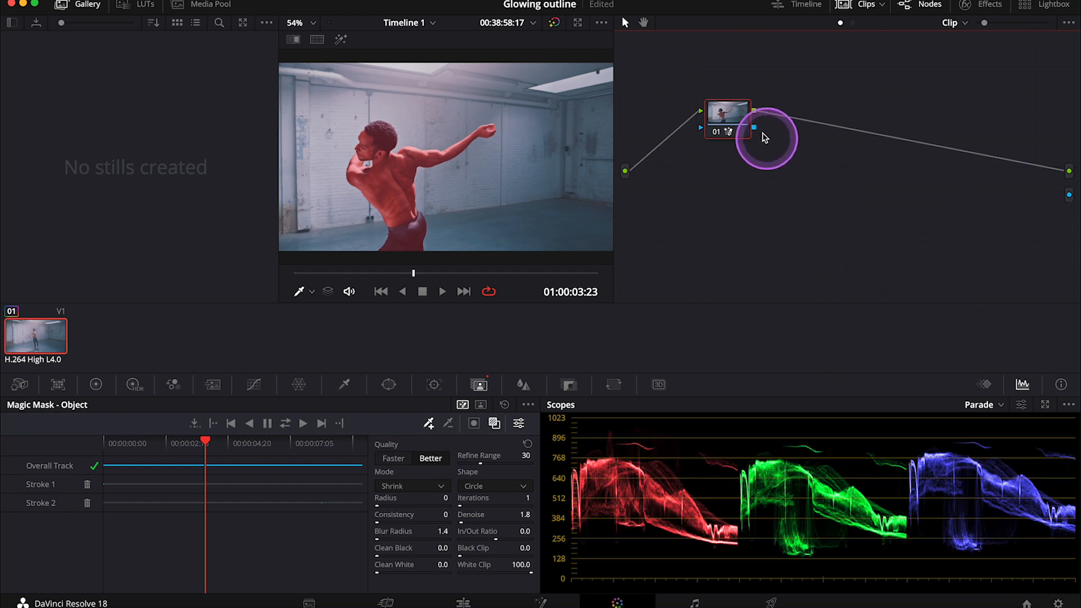
left_click_drag(773, 137, 958, 196)
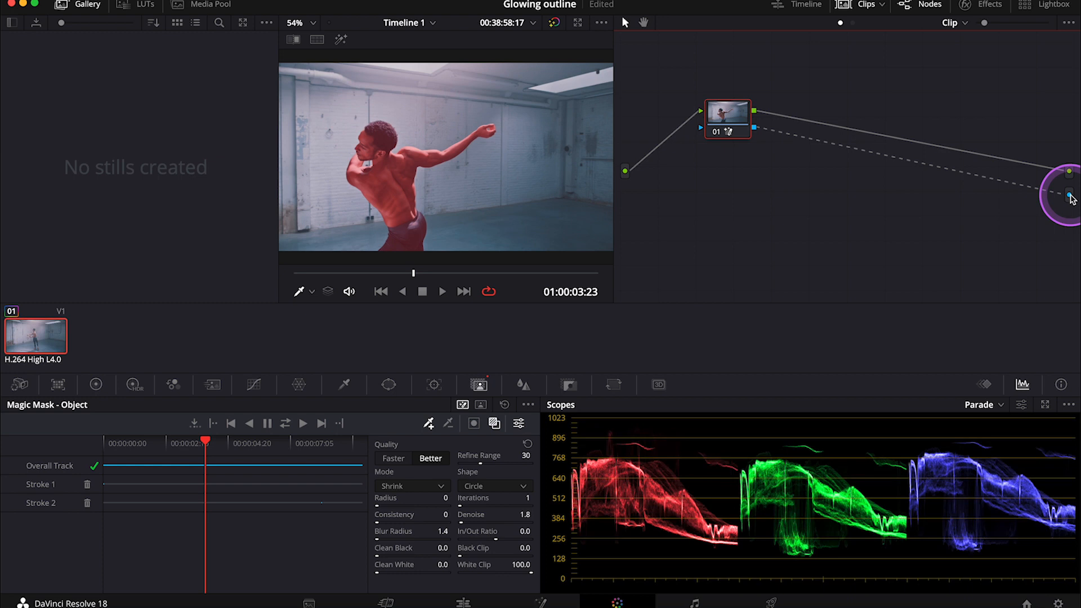
left_click_drag(1065, 191, 724, 292)
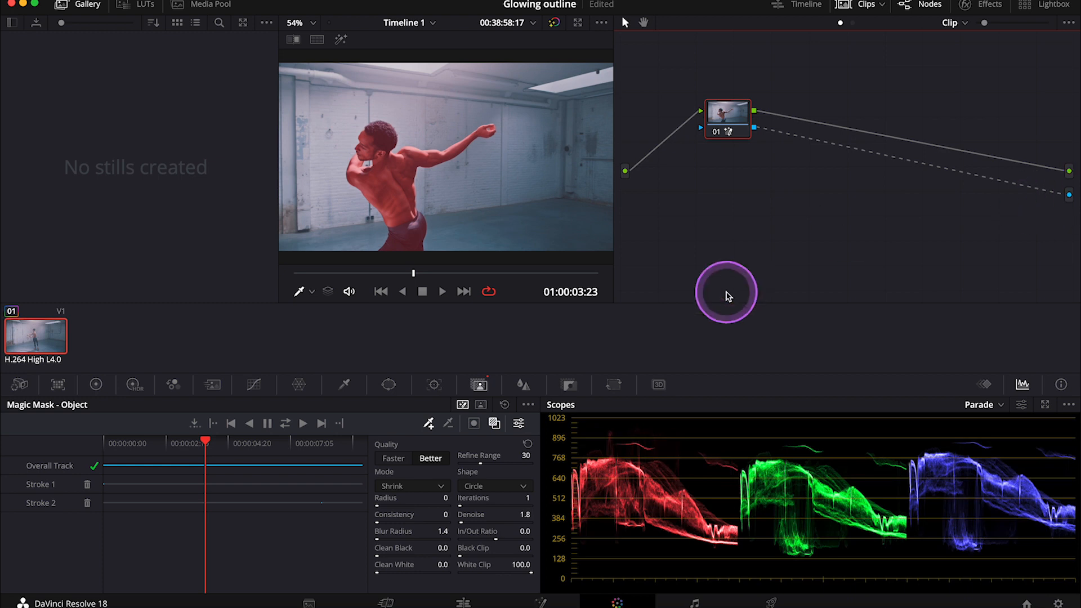
Check the isolated dancer against black in the viewer
left_click(495, 423)
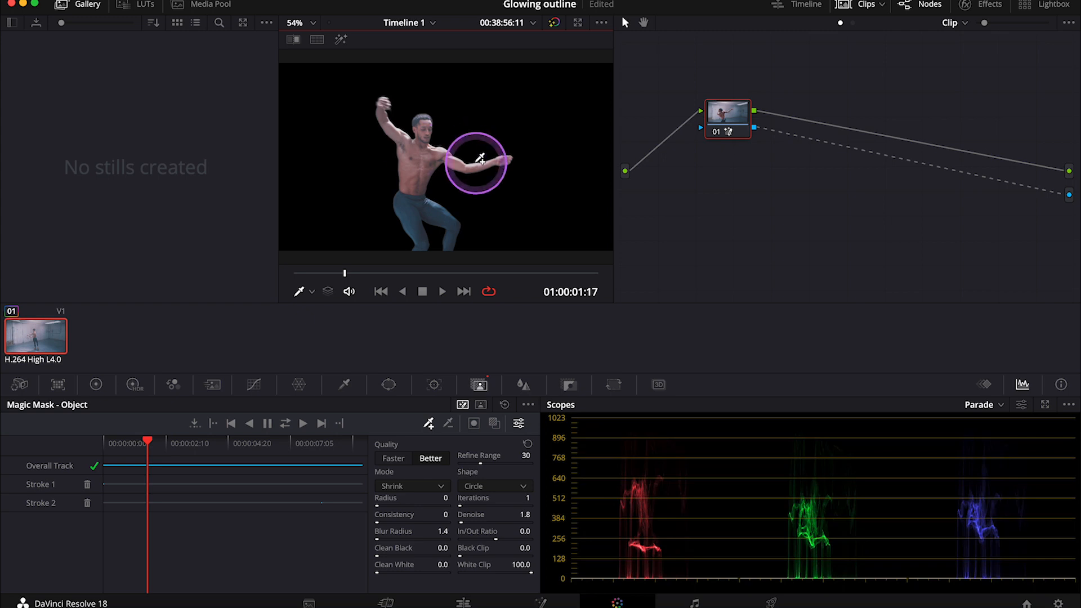
left_click_drag(474, 159, 500, 171)
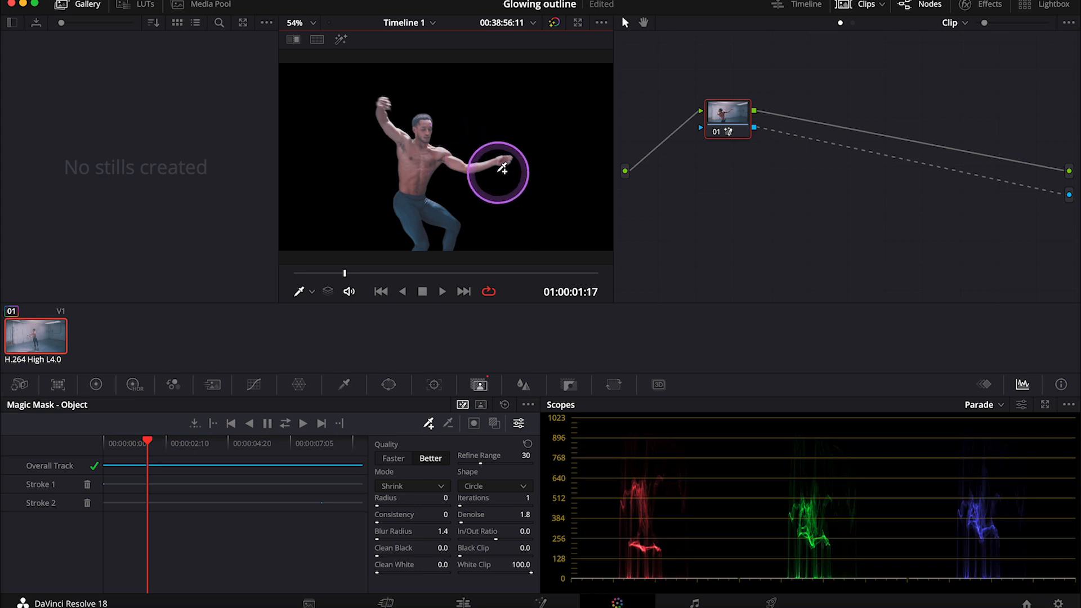
left_click_drag(502, 168, 472, 145)
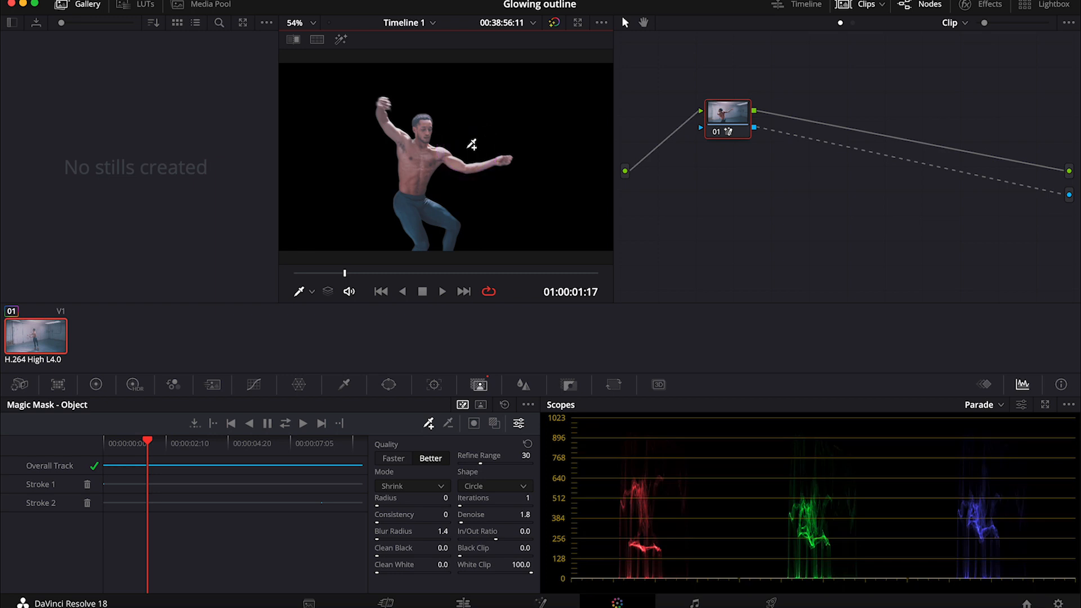
Set up a Deliver job named Clip ALPHA using DNxHR 444 12-bit with Export Alpha enabled
left_click(475, 228)
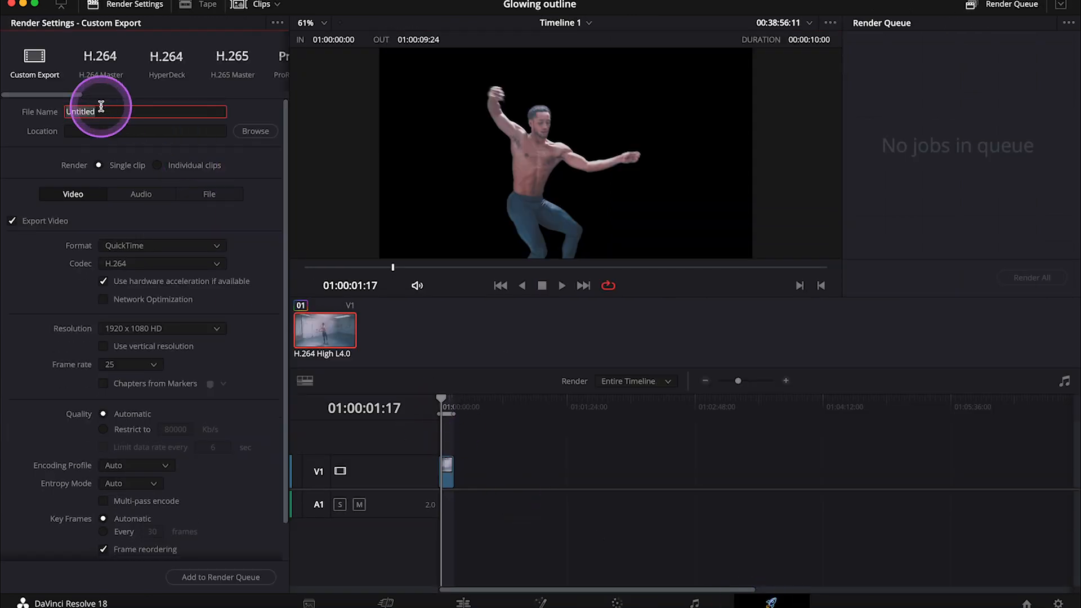
type("Clip ALPHA")
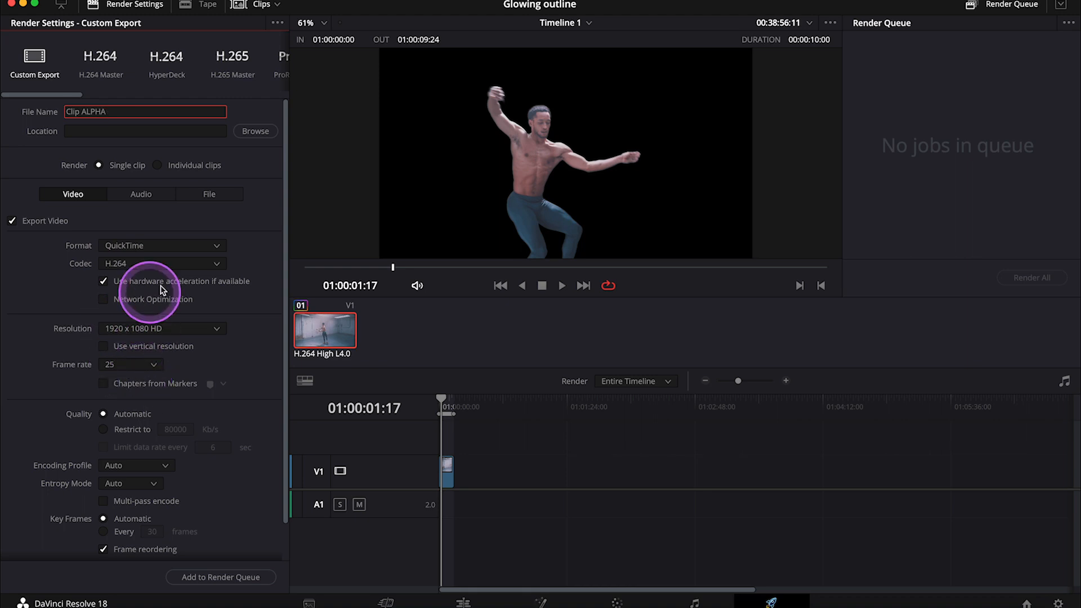
left_click(162, 264)
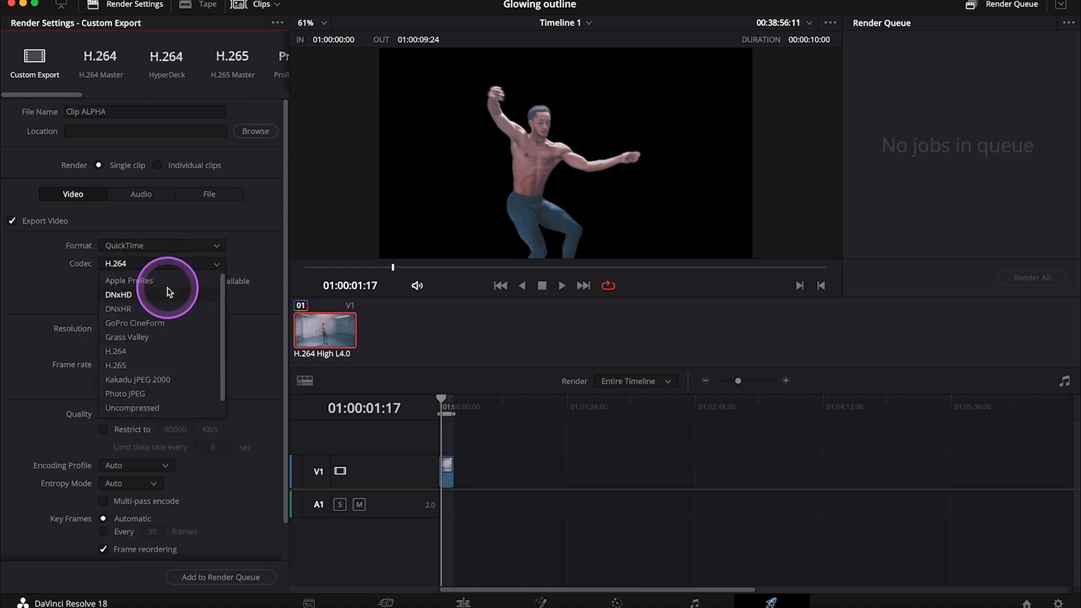
left_click(118, 308)
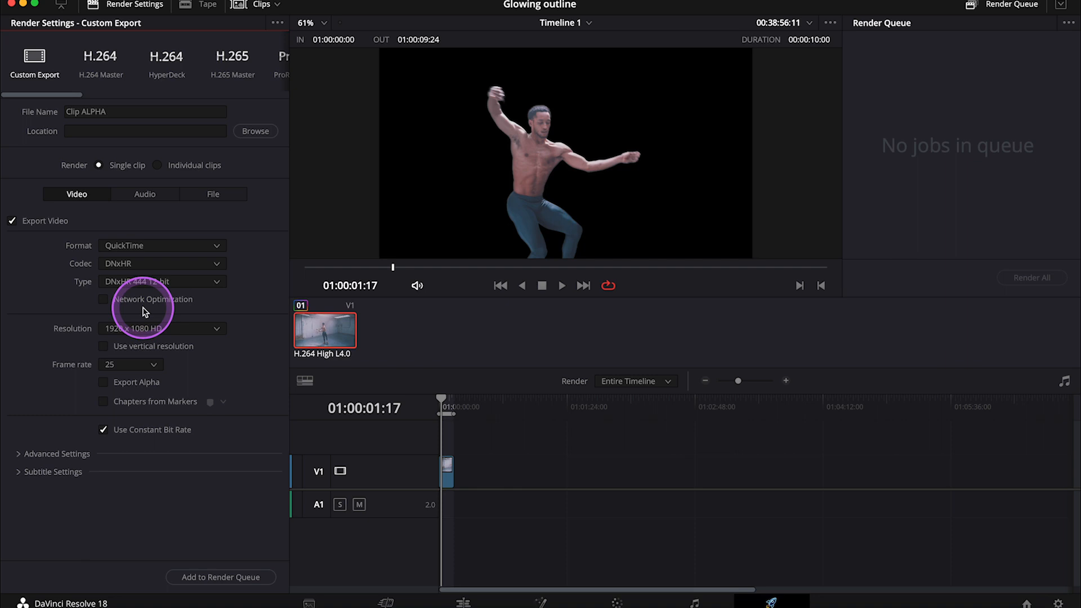
mouse_move(107, 388)
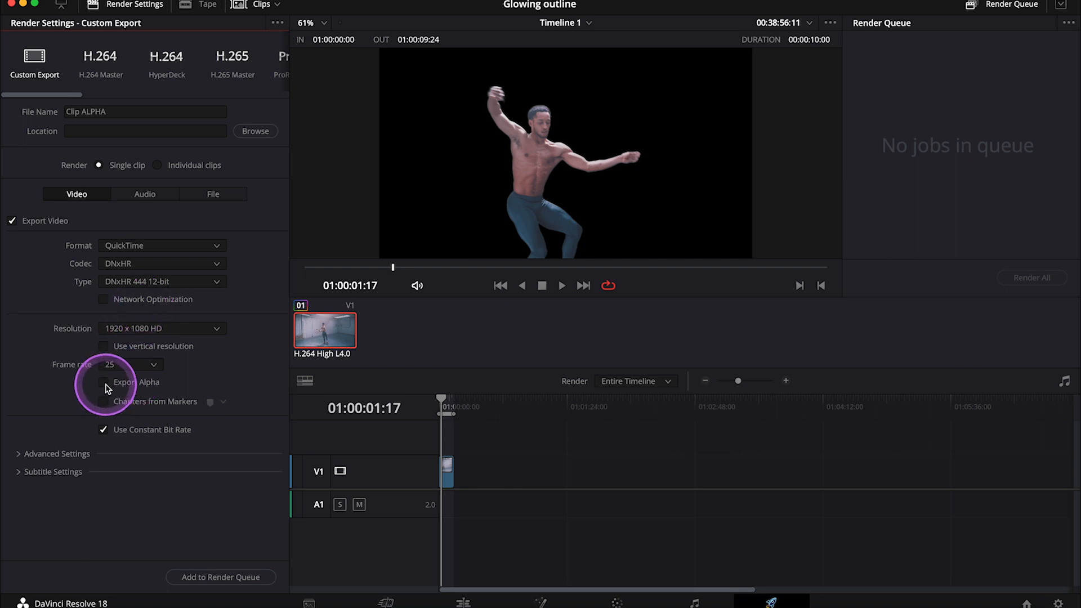
left_click(104, 382)
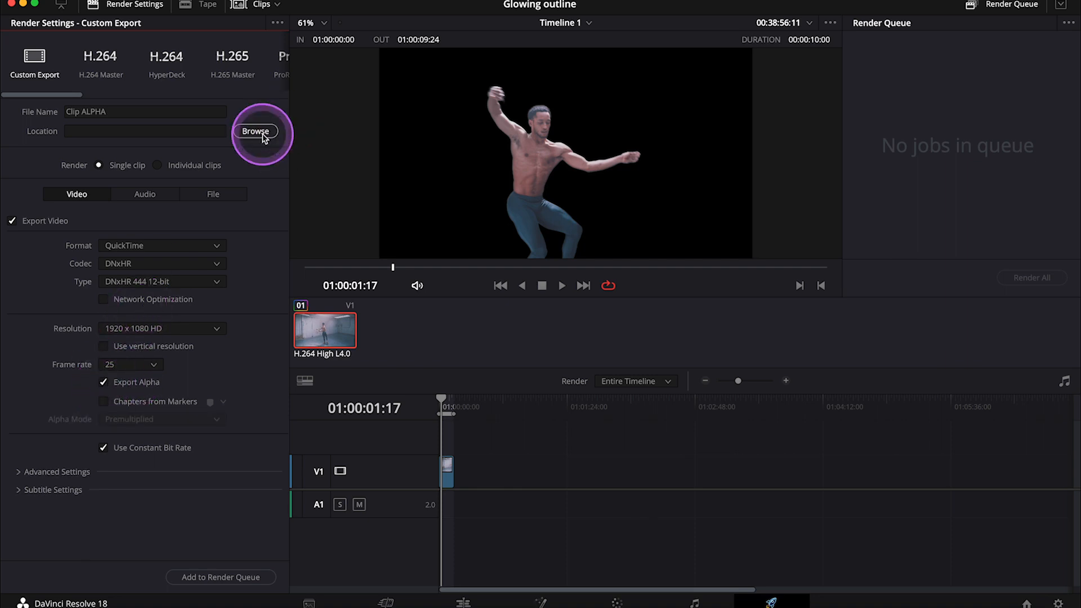
Save the render to Downloads, queue it and render it
left_click(255, 130)
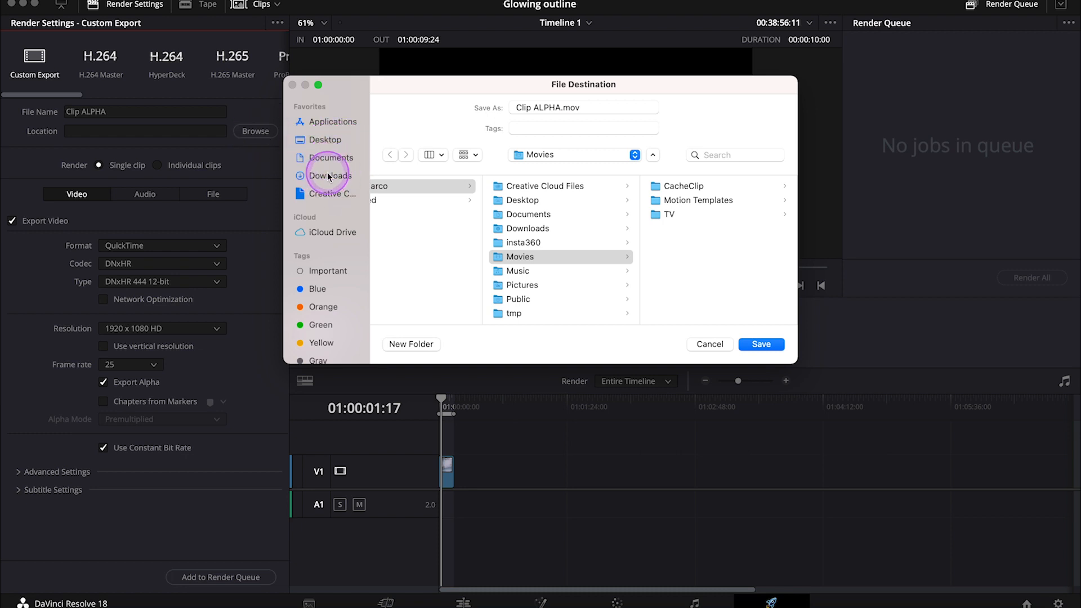
left_click(760, 344)
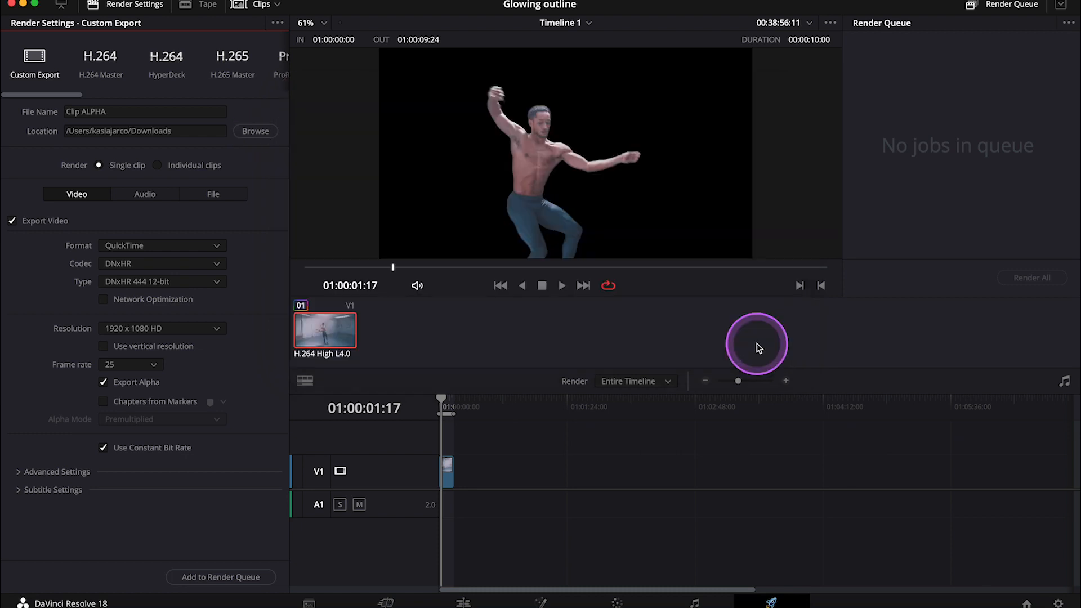
left_click(220, 576)
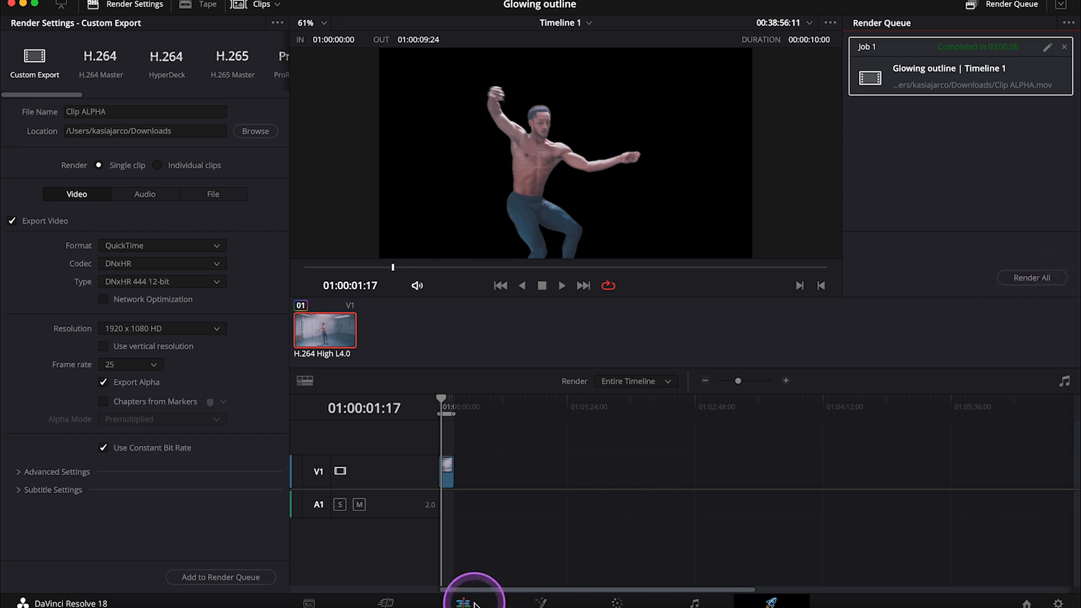
On the Edit page convert the first dancer clip on the timeline into a New Fusion Clip
left_click(463, 601)
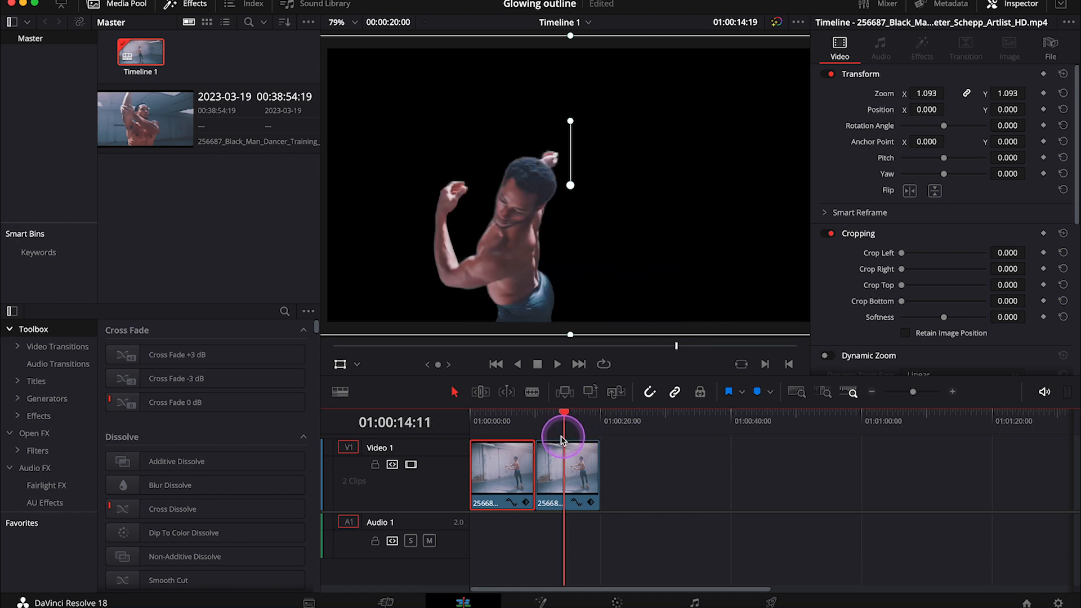
left_click_drag(565, 438, 509, 438)
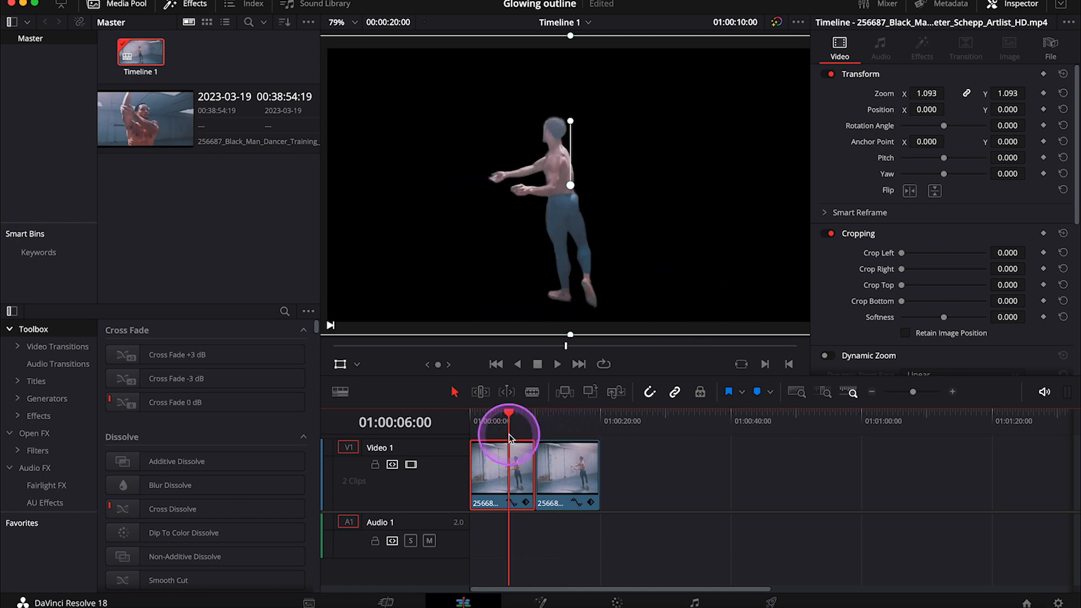
left_click(607, 474)
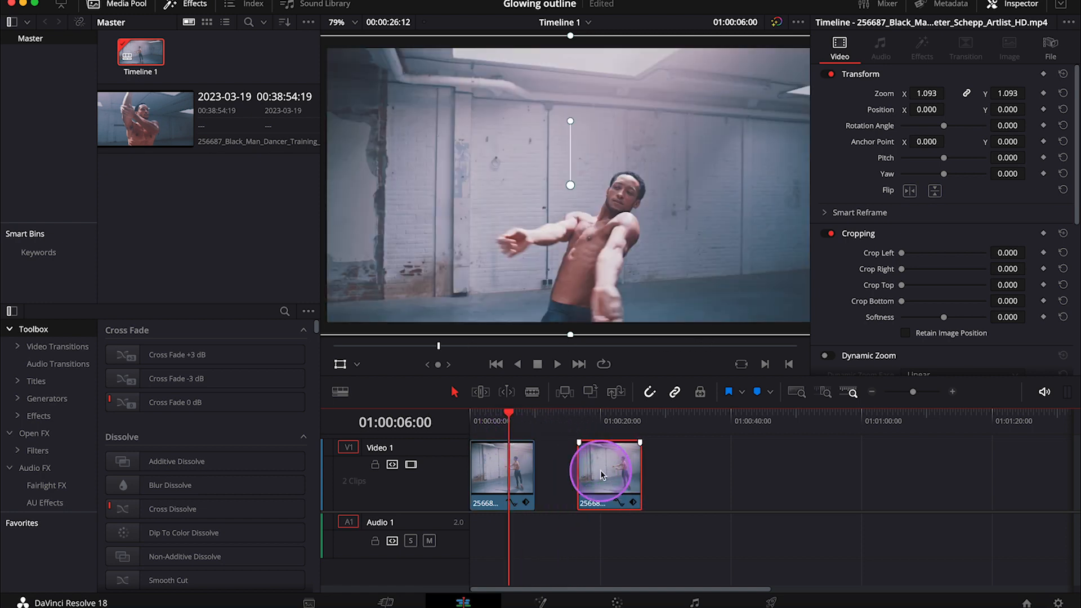
right_click(502, 474)
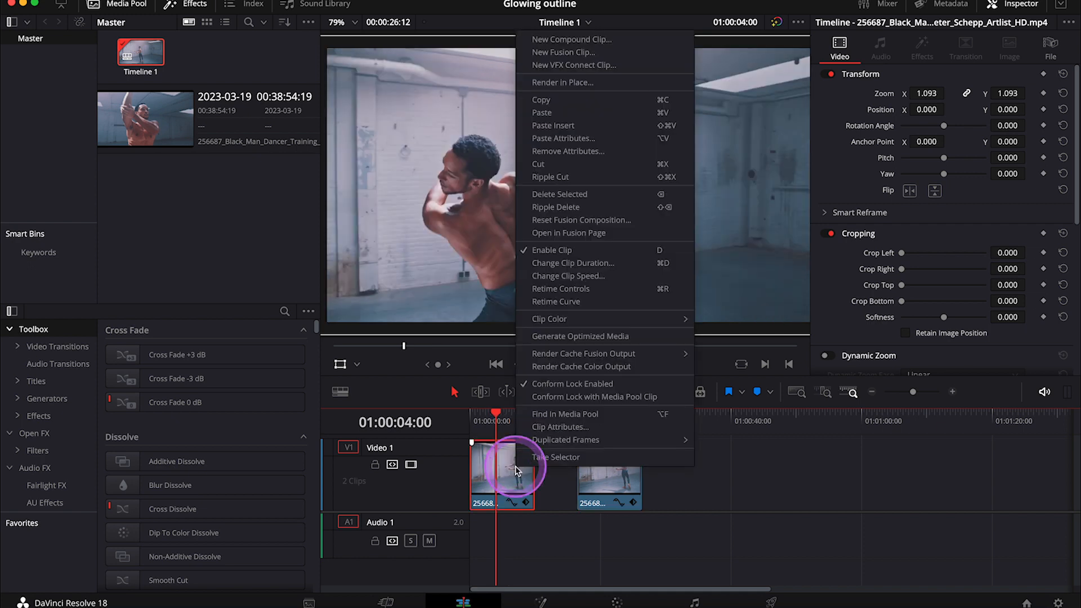
mouse_move(564, 53)
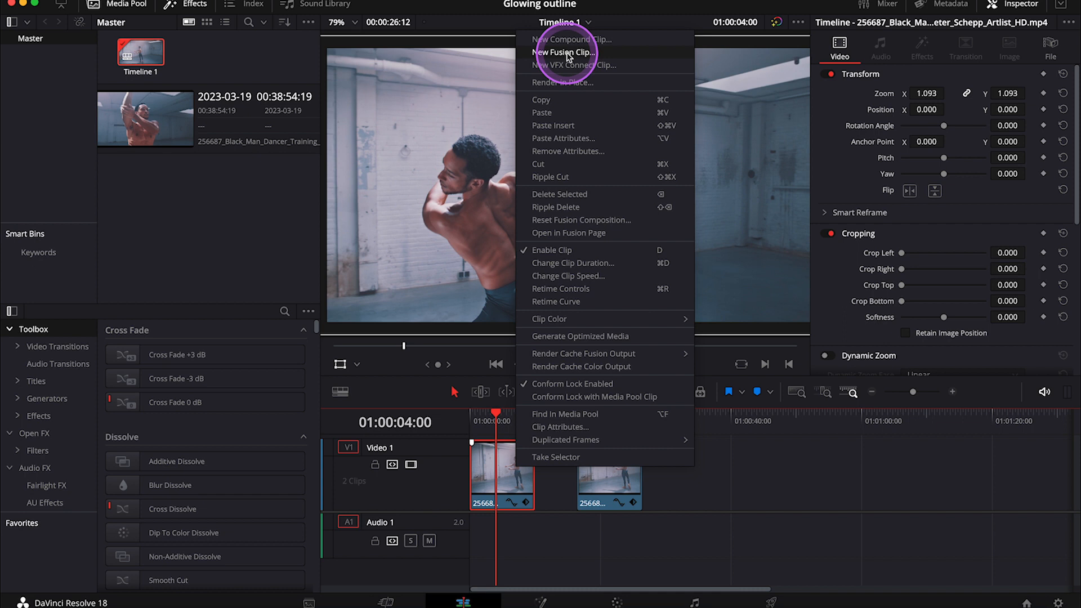
left_click(564, 53)
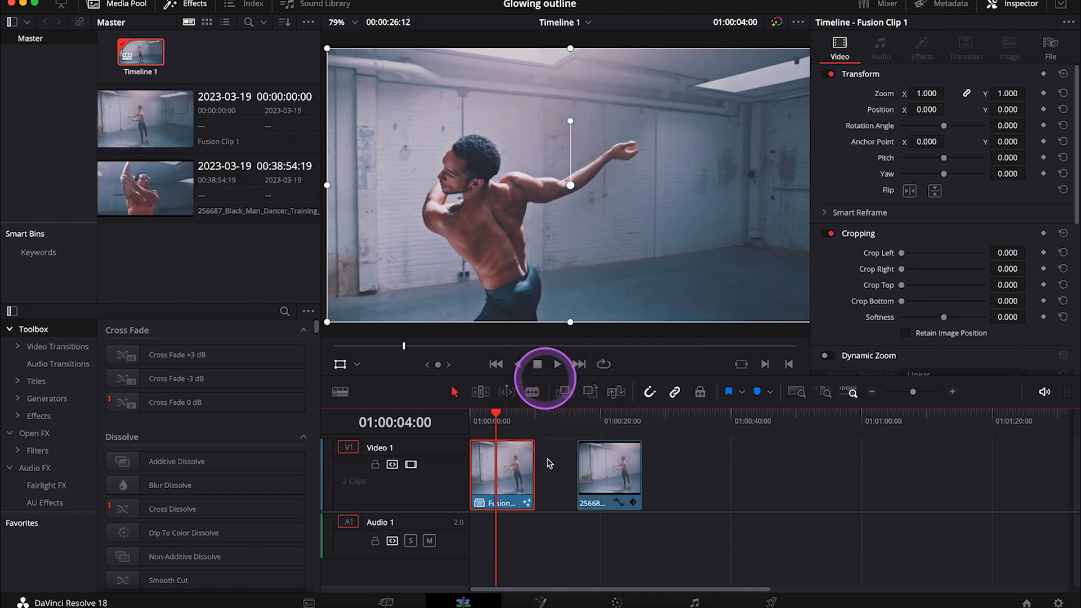
Import Clip ALPHA.mov into the Fusion composition and rename its media input to Alpha
left_click(543, 601)
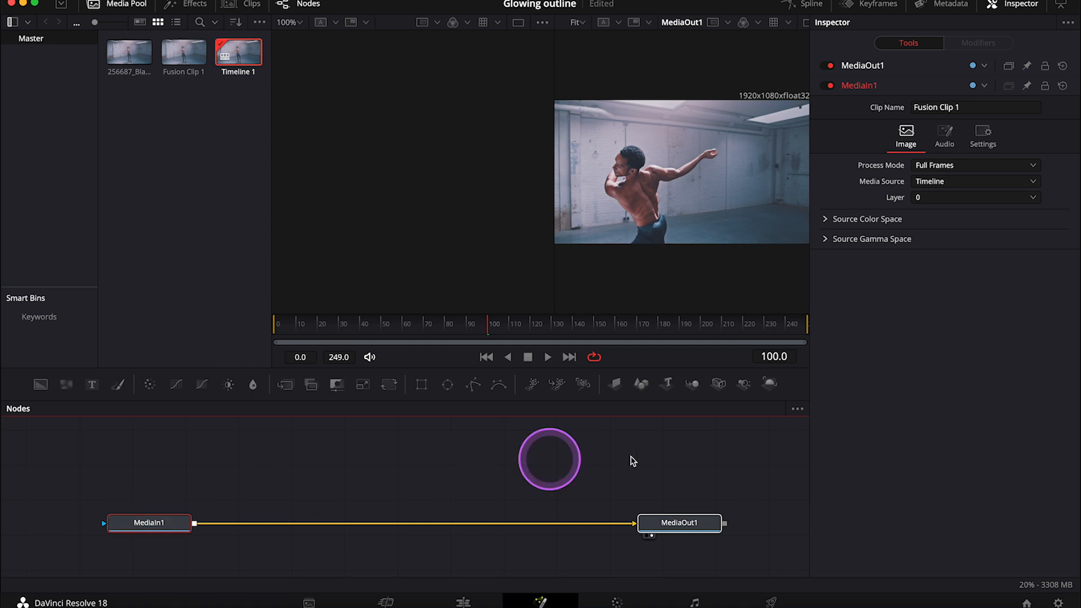
mouse_move(703, 521)
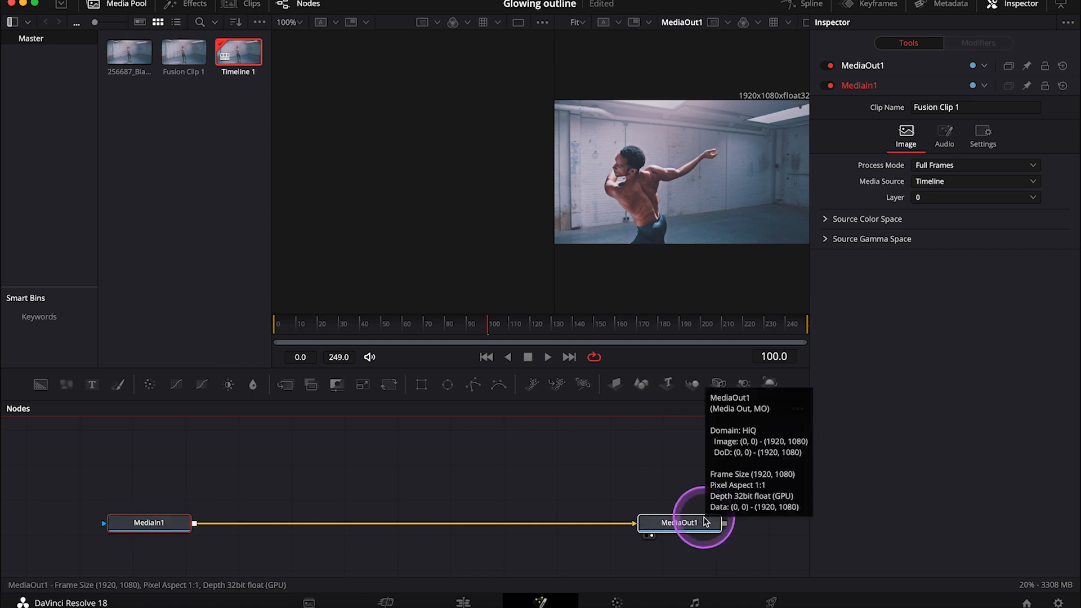
mouse_move(579, 461)
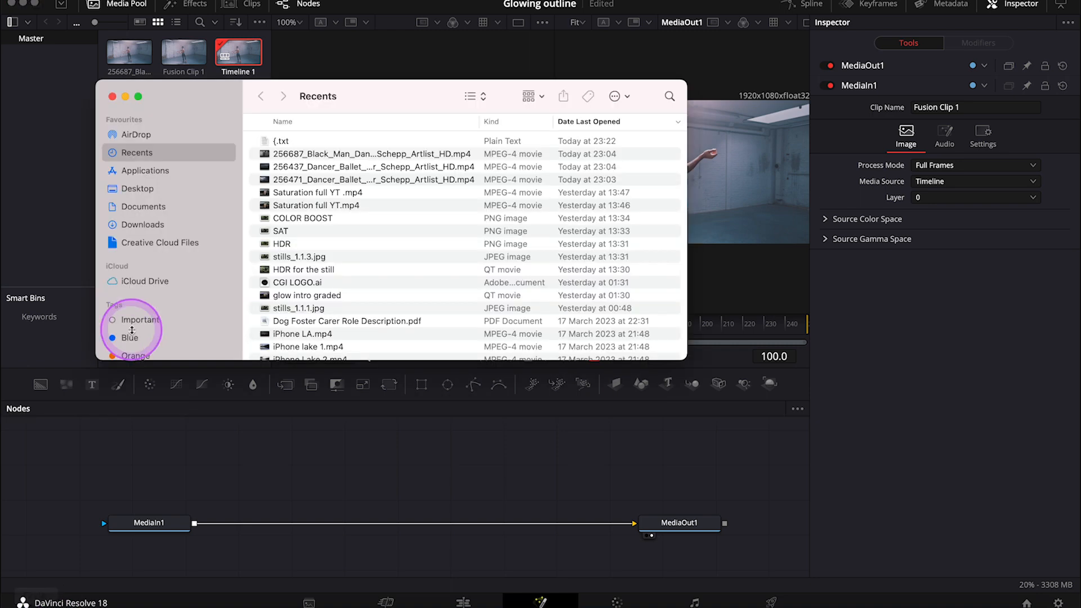
left_click(143, 224)
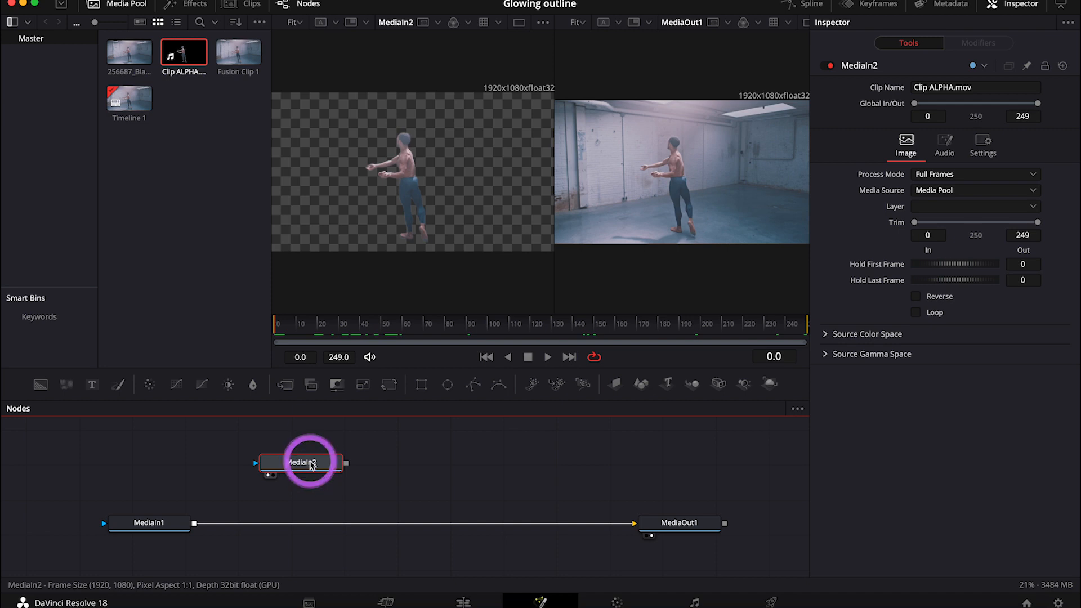
double_click(299, 461)
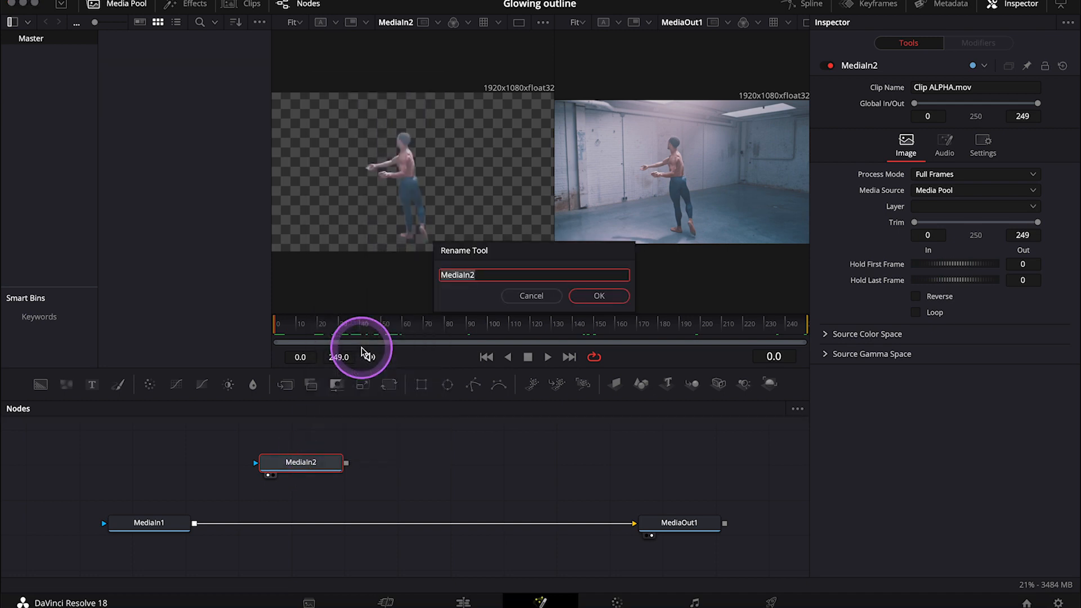
type("Alp")
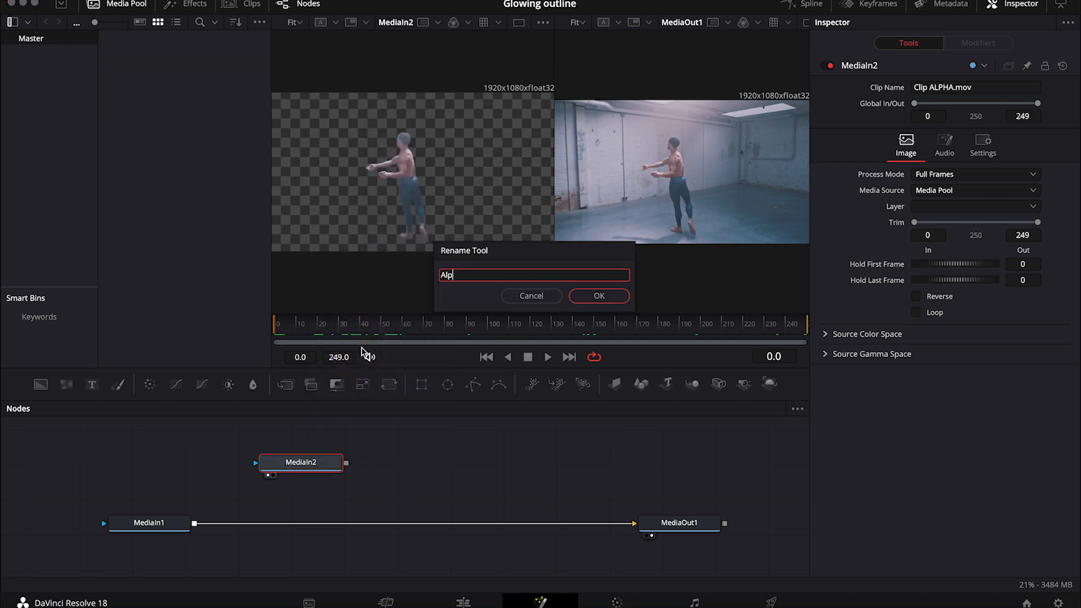
left_click(598, 295)
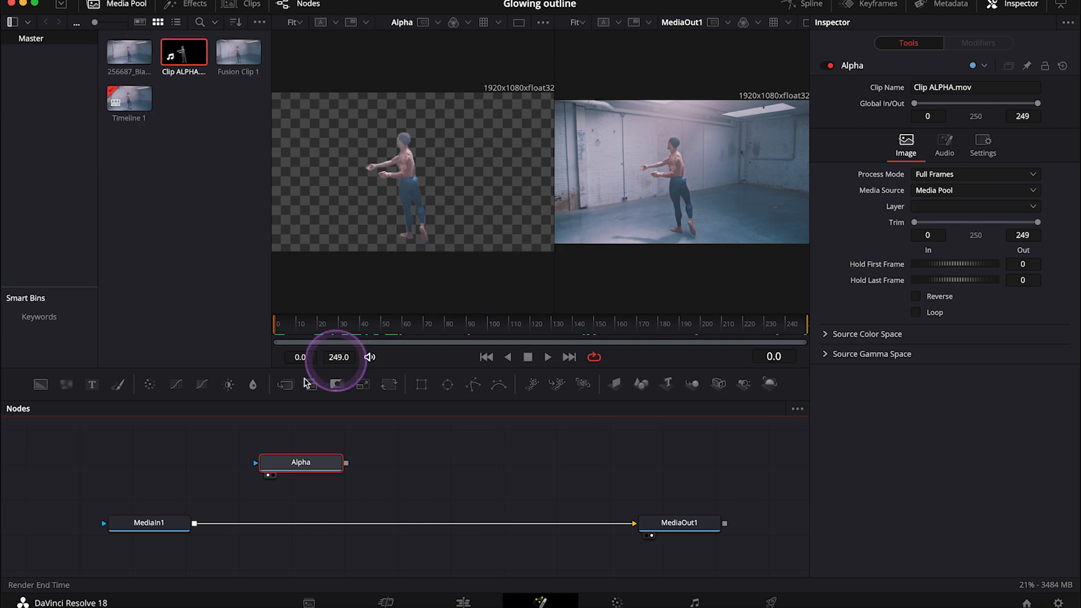
Rename the first media input node to Original
right_click(149, 522)
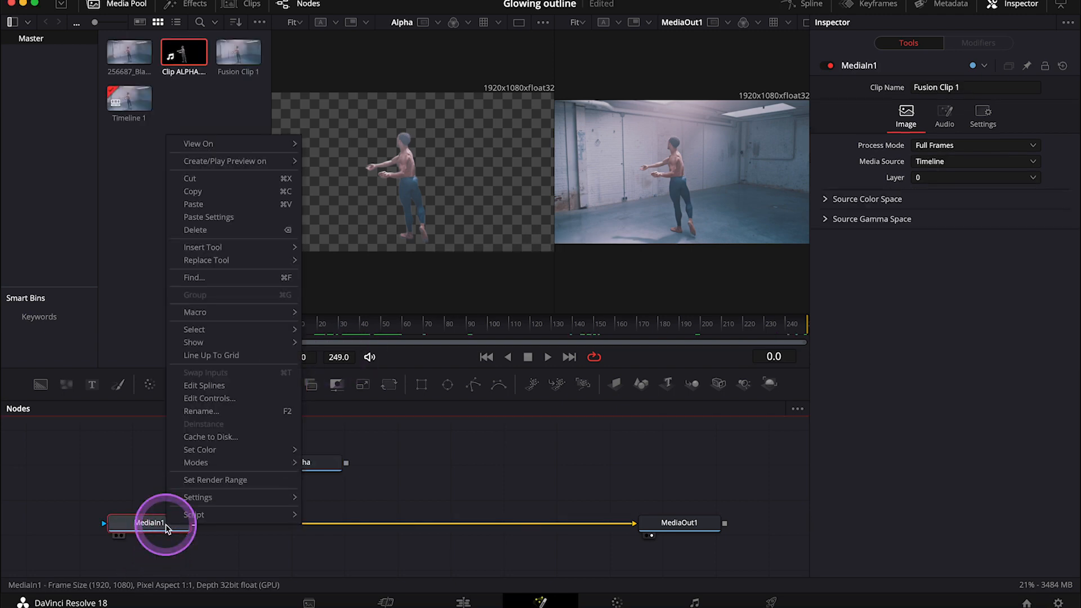
left_click(200, 411)
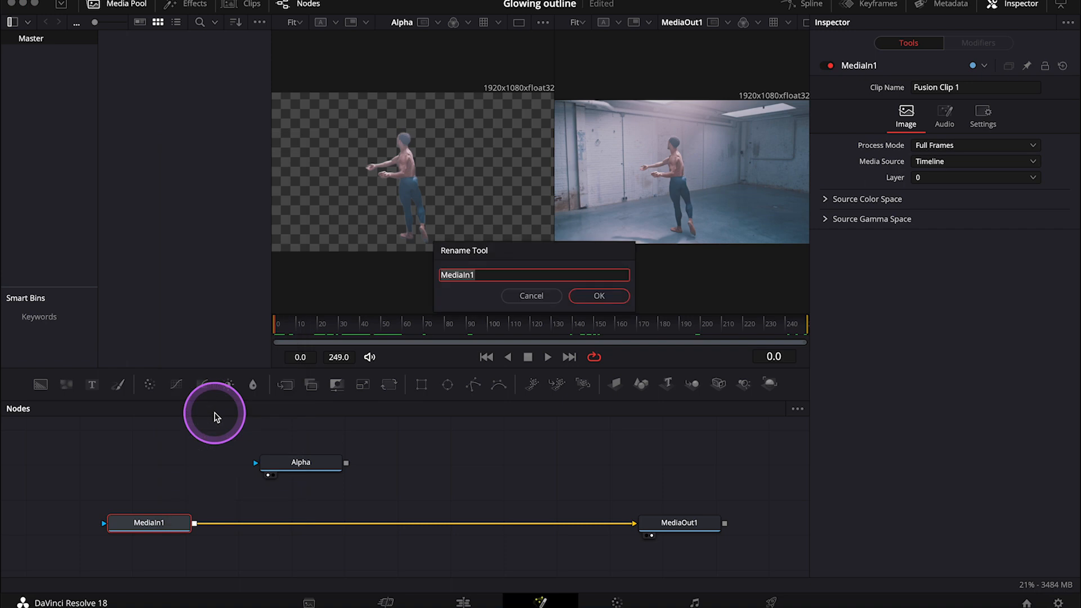
type("Origin")
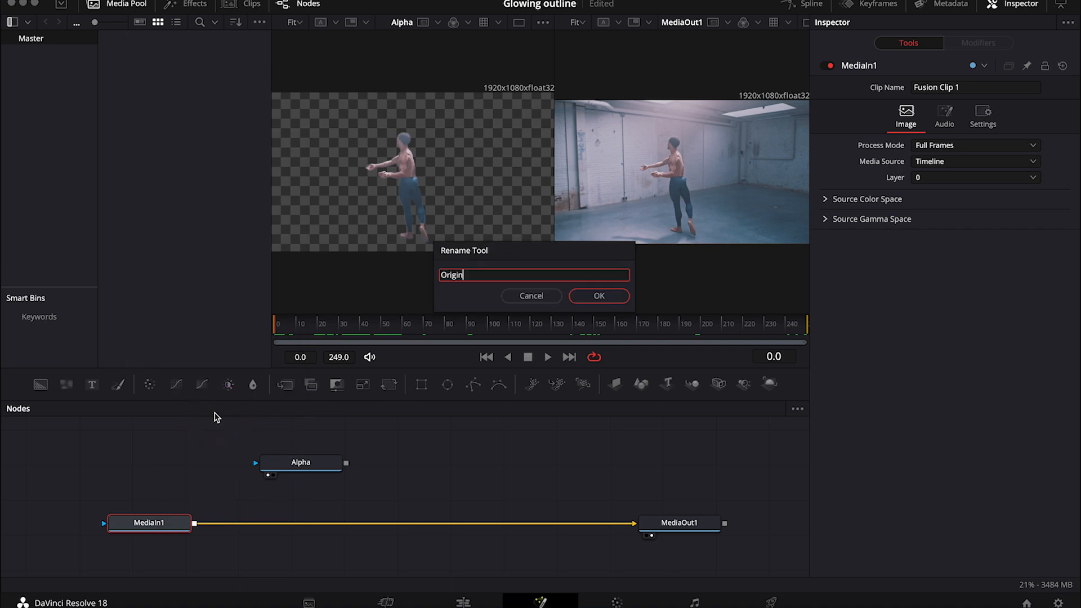
left_click(597, 295)
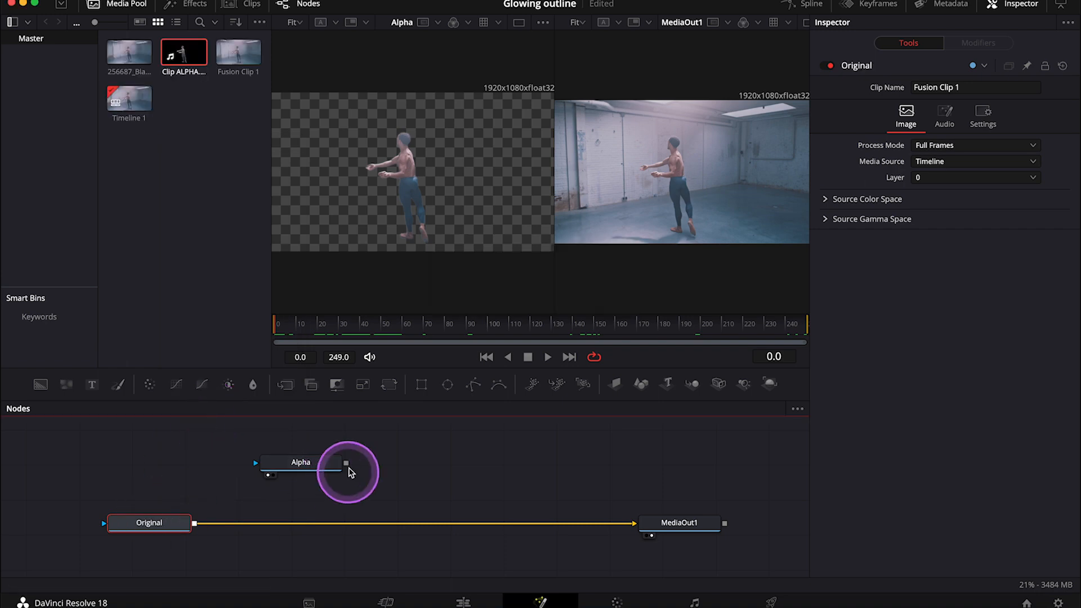
left_click(149, 523)
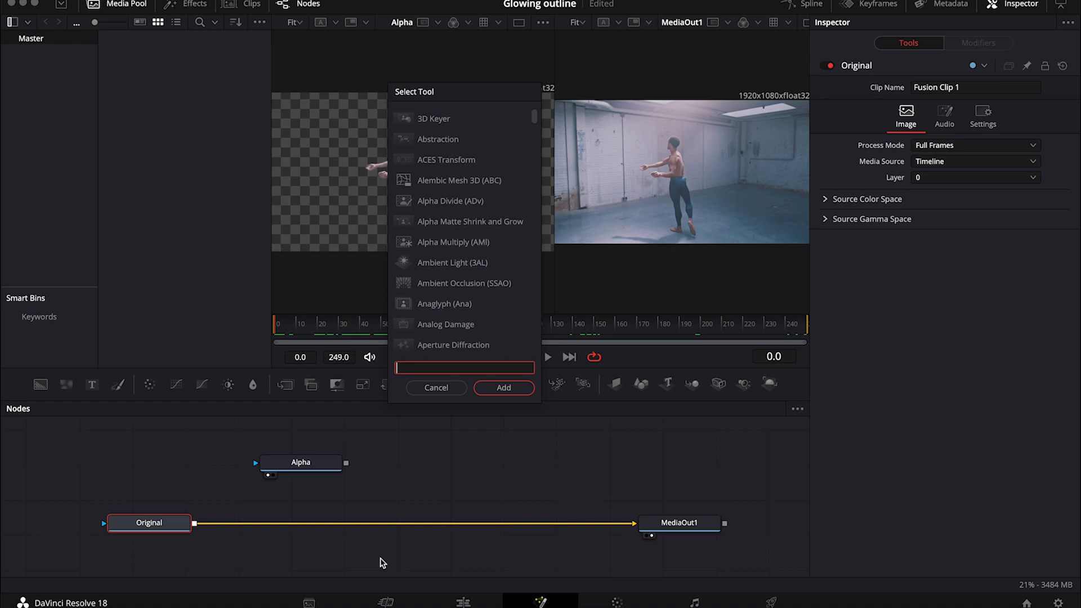
Insert a Merge between Original and MediaOut1 with Alpha wired as its foreground
type("mer")
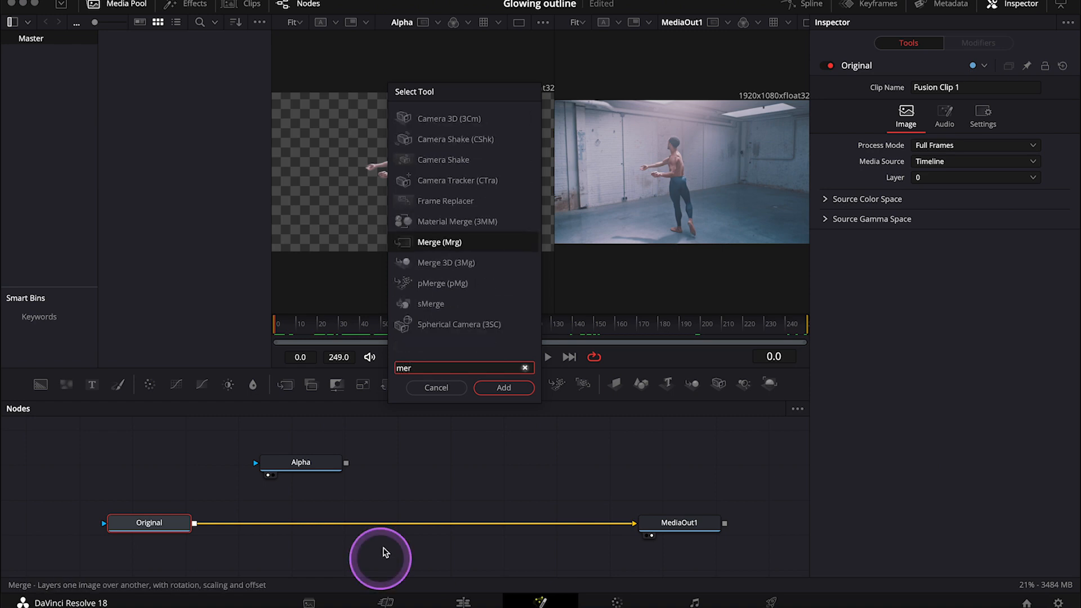
left_click(503, 387)
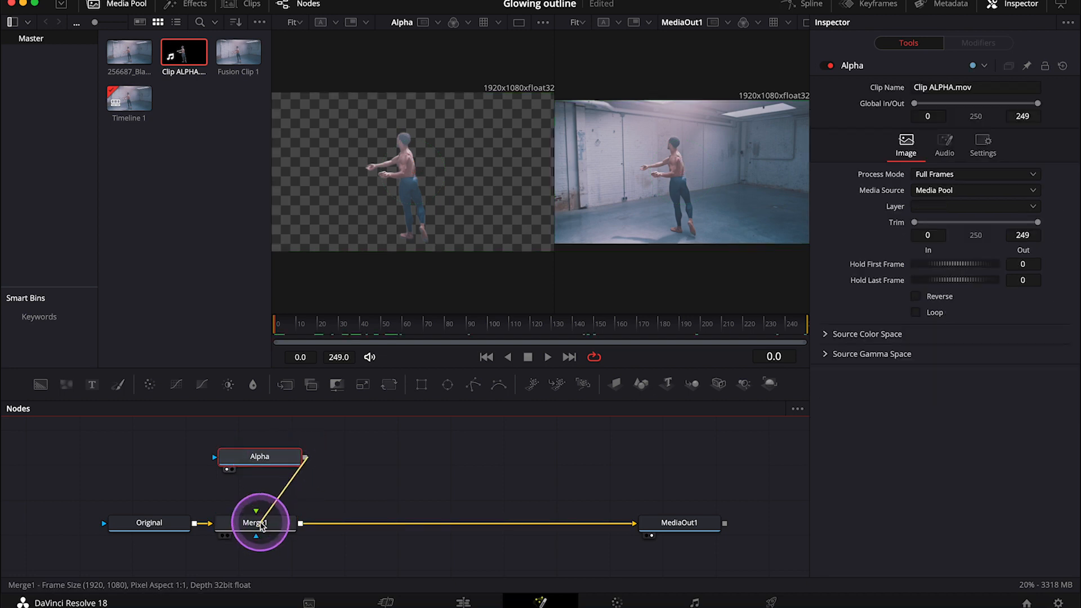
left_click(259, 456)
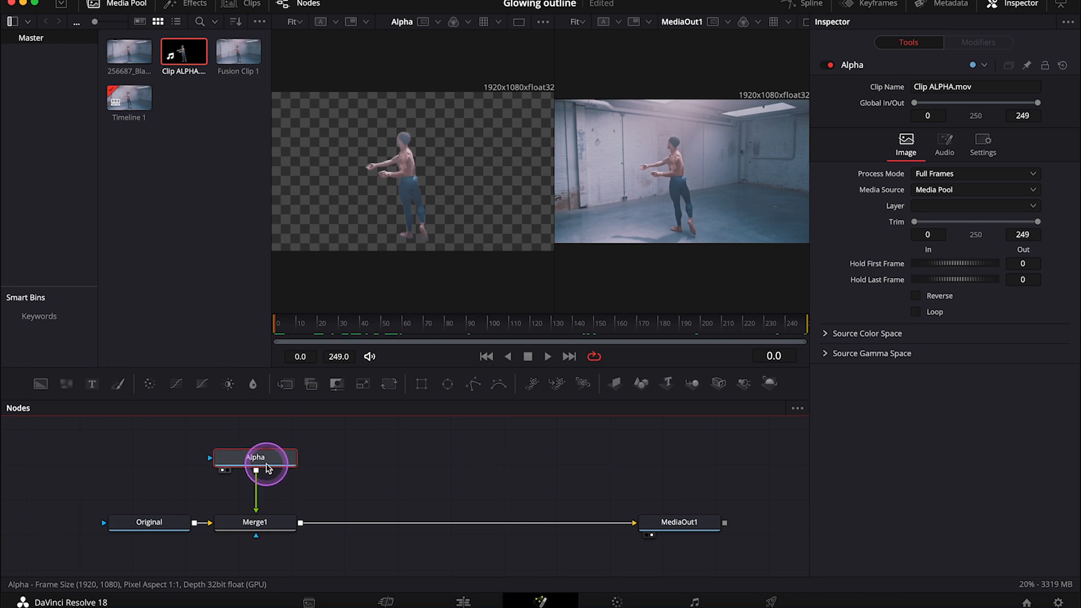
Insert a Soft Glow after Alpha and feed Alpha's output into SoftGlow1's glow mask input
left_click_drag(257, 457, 275, 451)
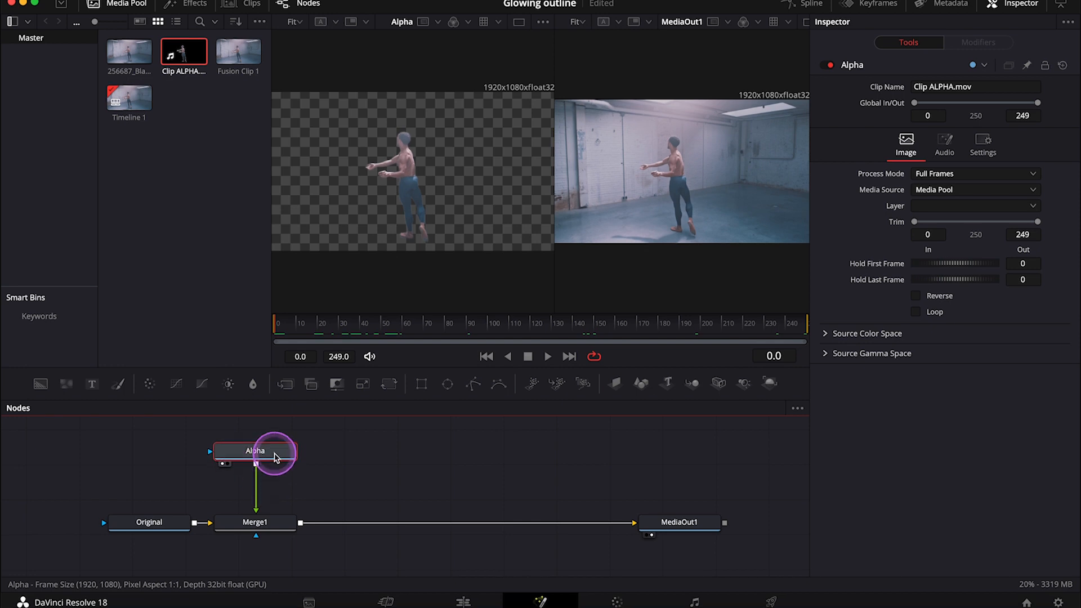
type("mer")
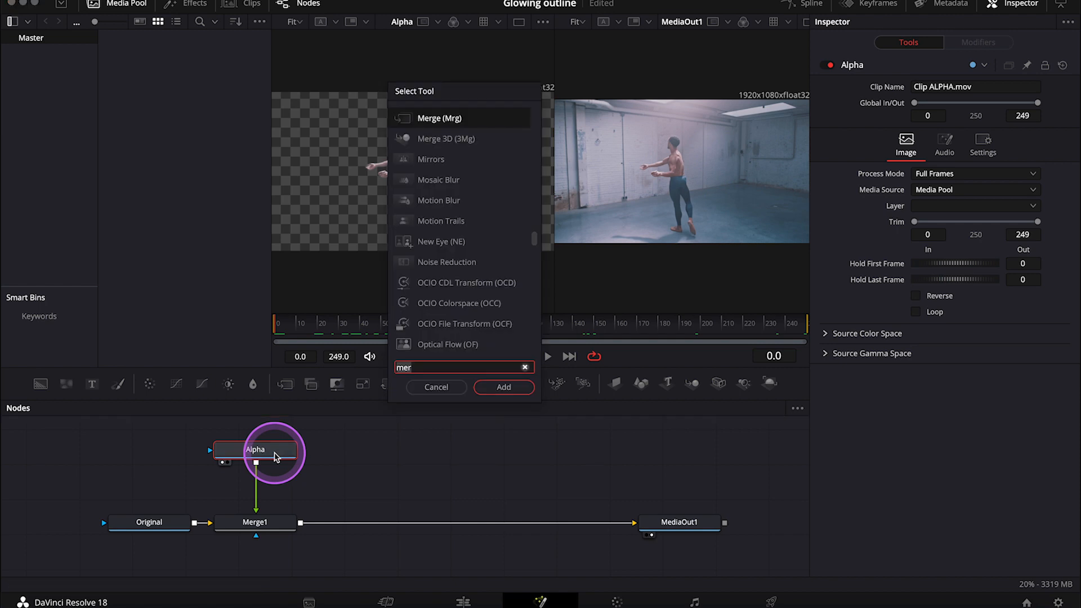
type("sof")
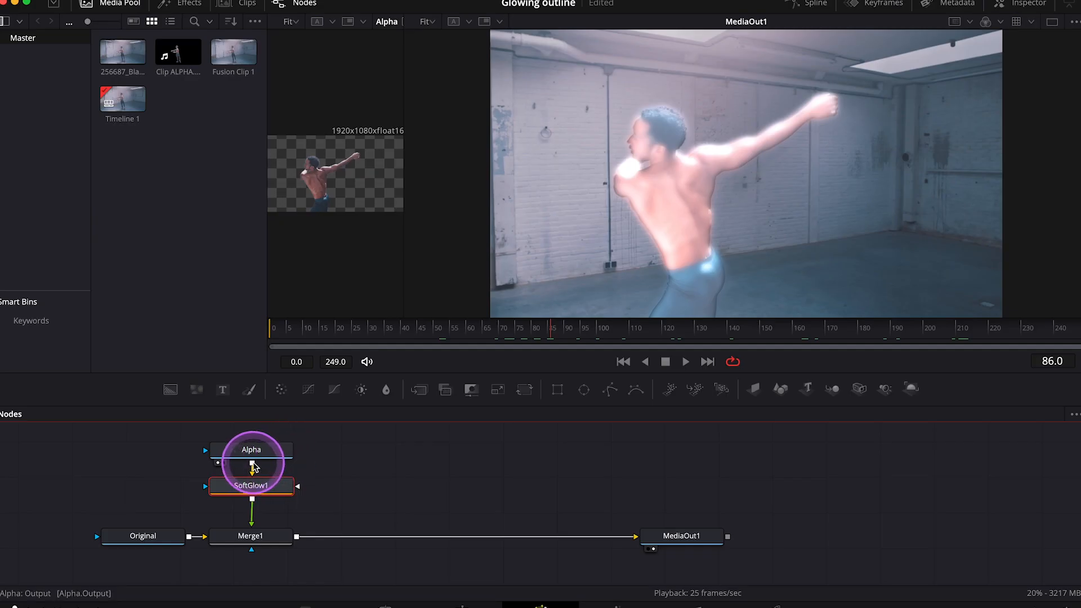
left_click(250, 485)
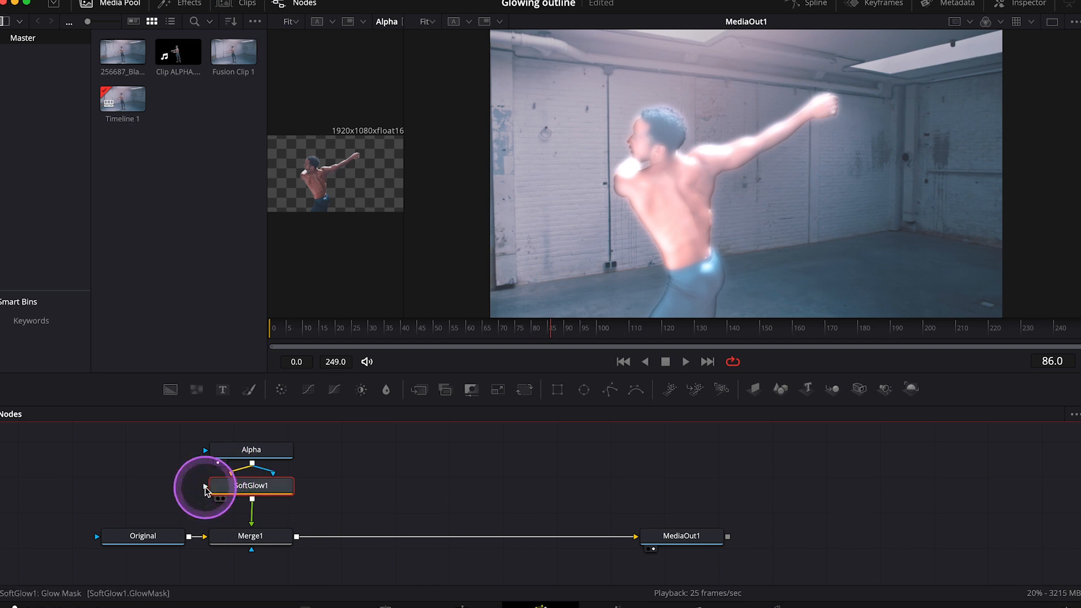
left_click(251, 437)
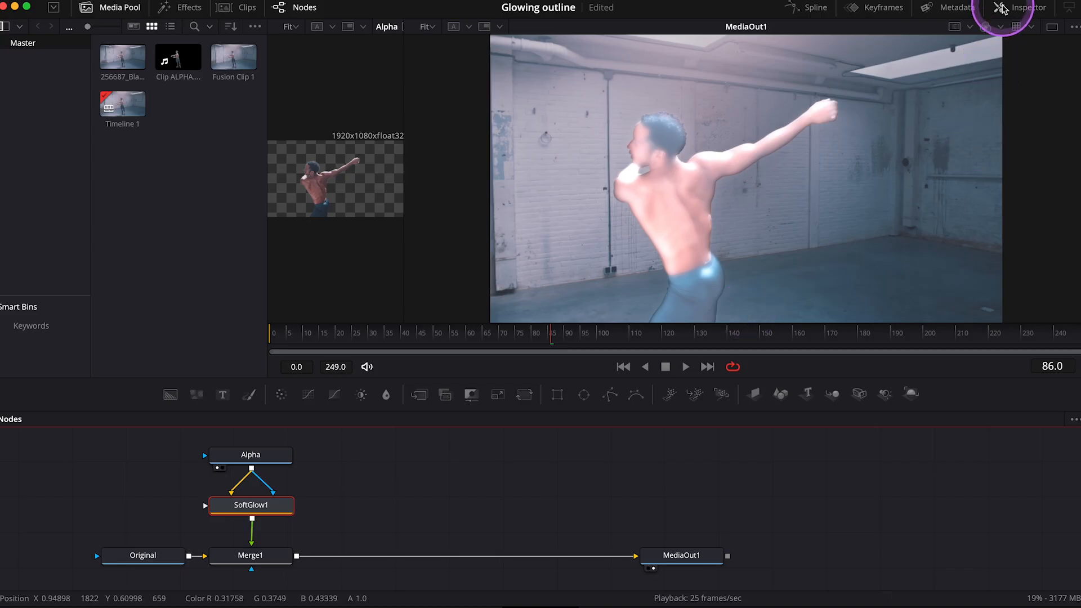
Enable Apply Mask Inverted in SoftGlow1's Settings and scrub to check the outline around the dancer
left_click(1026, 8)
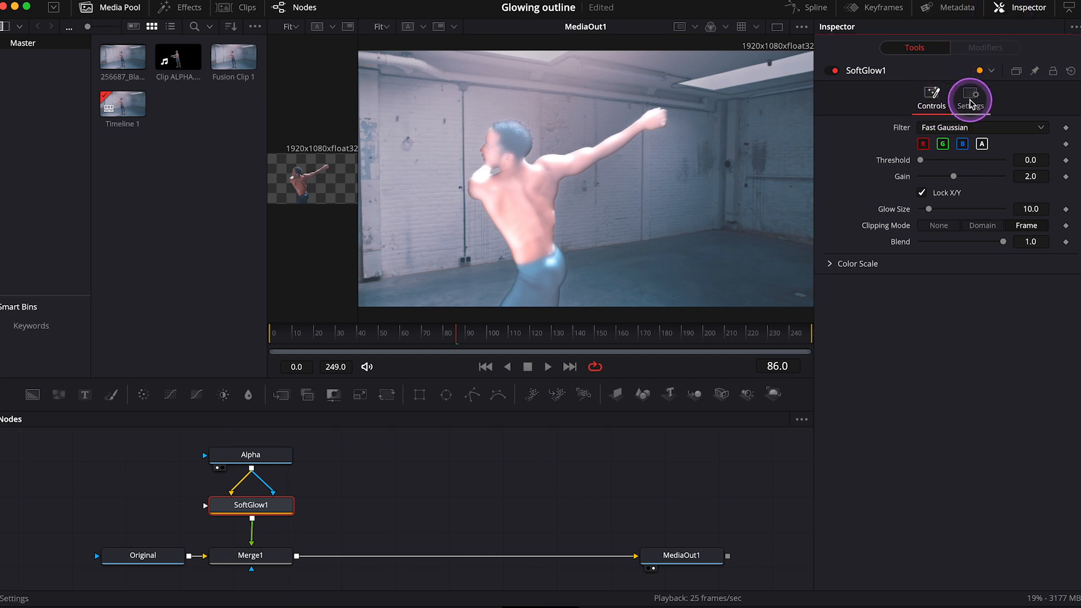
left_click(969, 95)
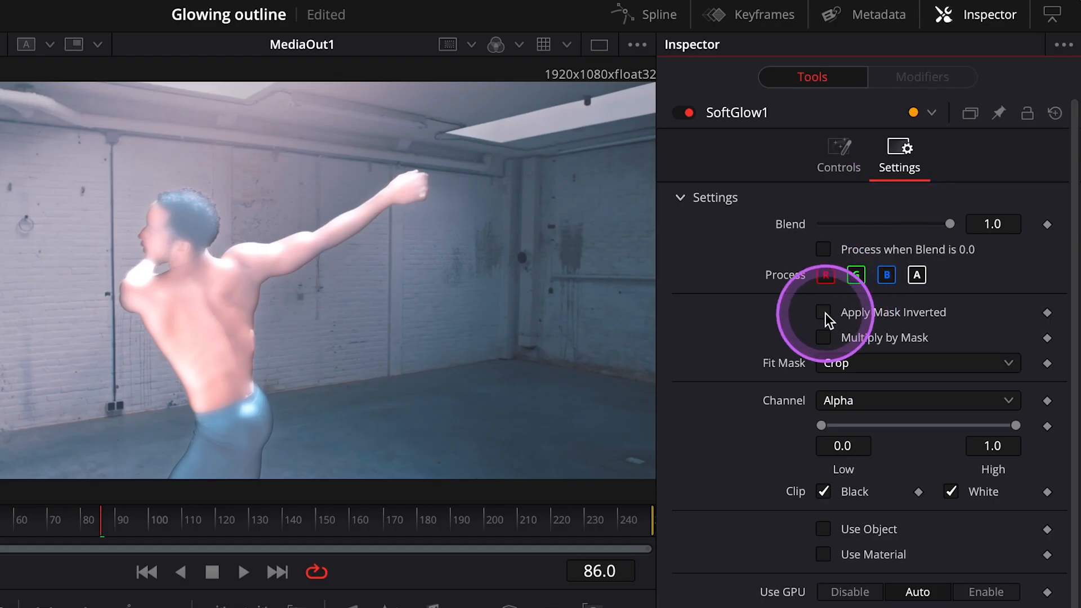
left_click(822, 312)
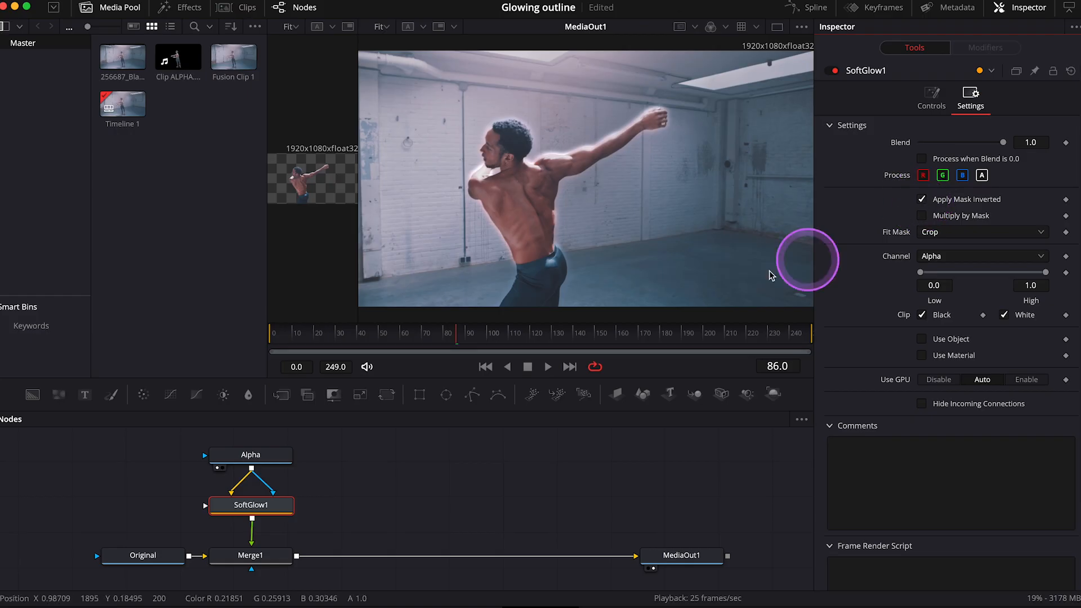
left_click(484, 333)
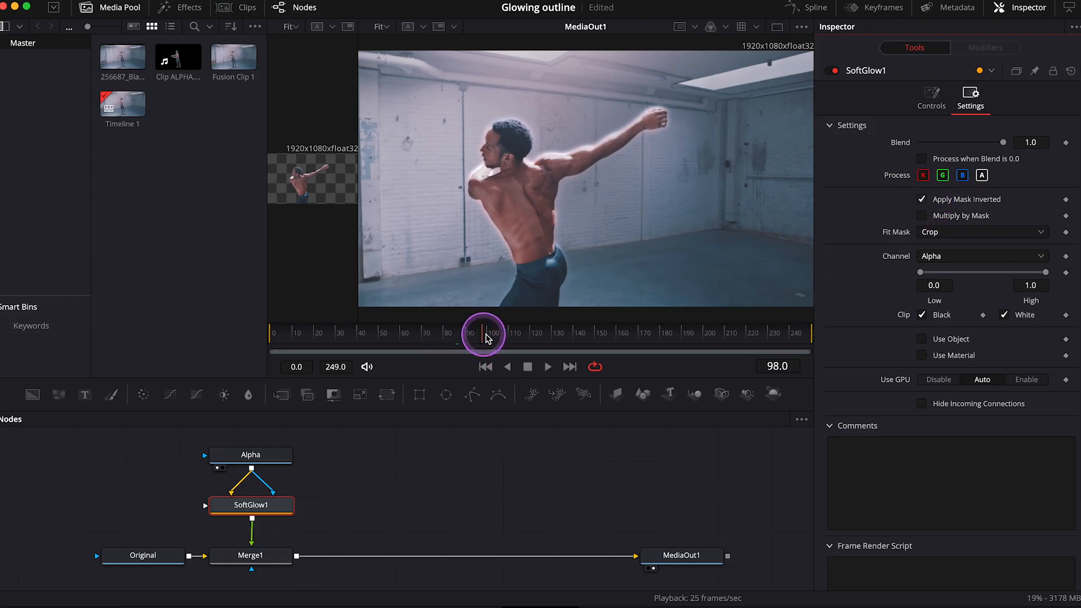
left_click_drag(483, 334, 594, 334)
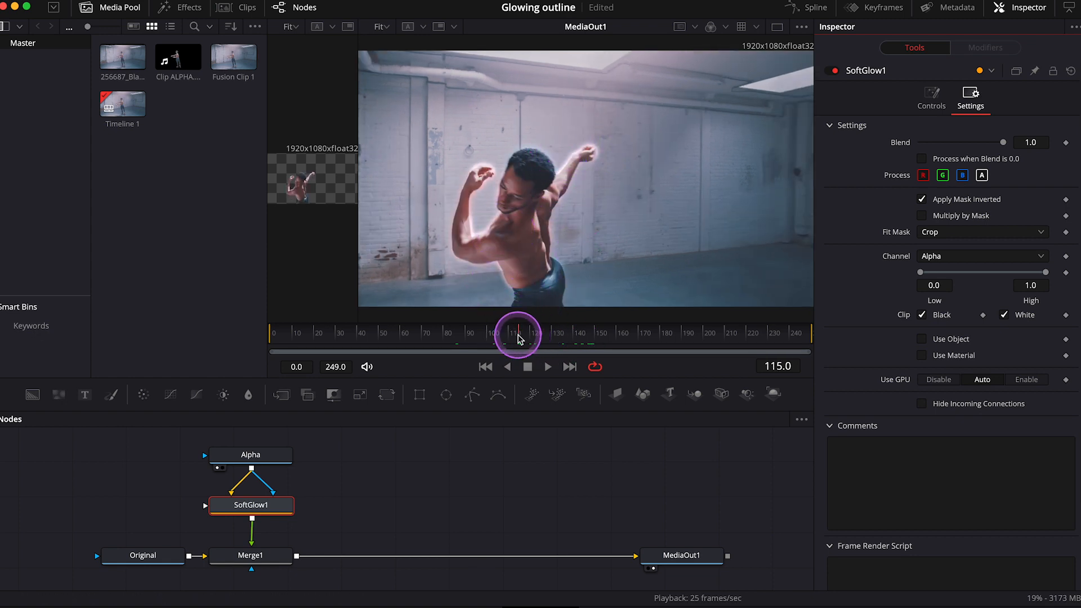
left_click_drag(517, 337, 551, 337)
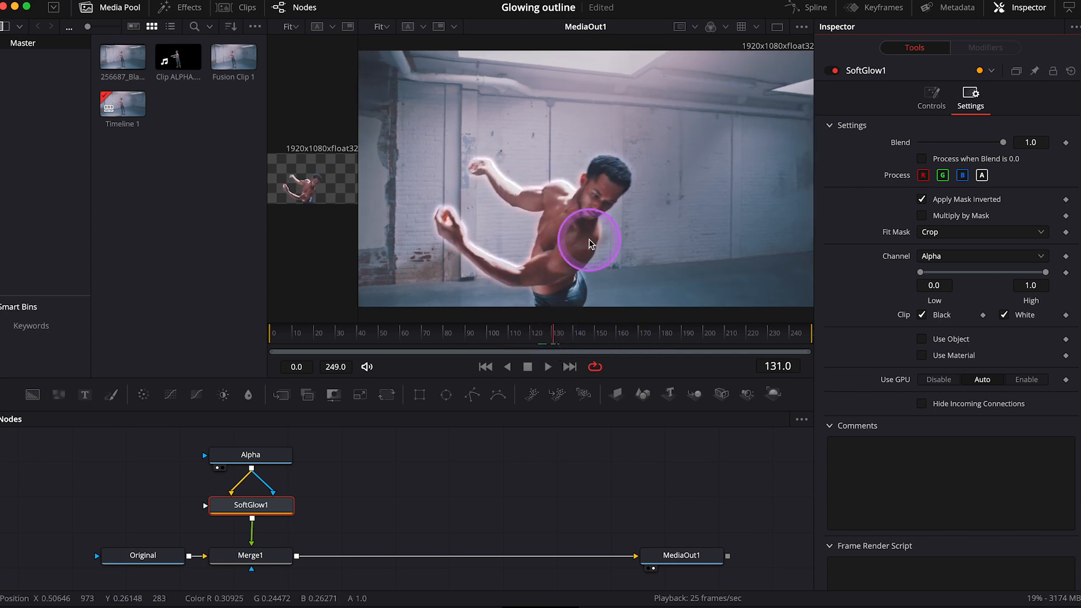
Raise SoftGlow1's Gain and Glow Size, lower Threshold slightly, and preview across the clip
left_click(930, 99)
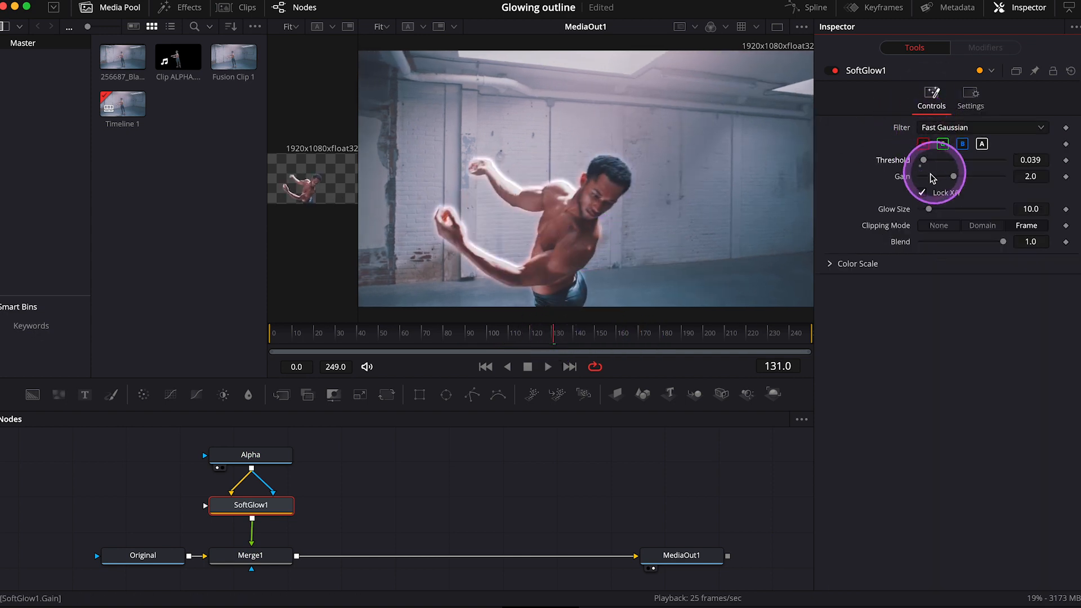
left_click_drag(931, 178, 990, 178)
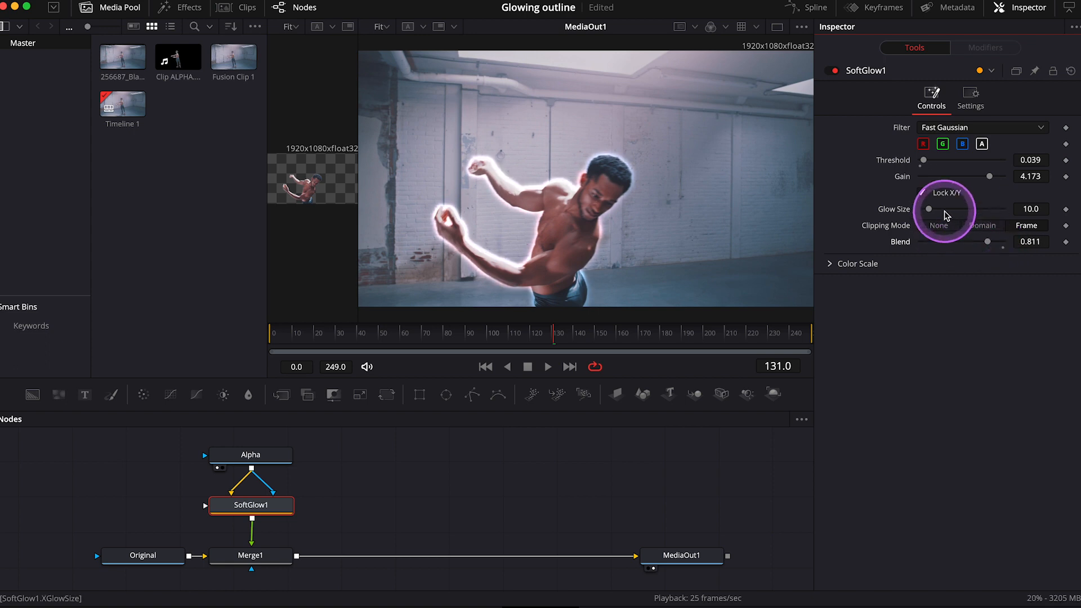
left_click_drag(929, 209, 996, 209)
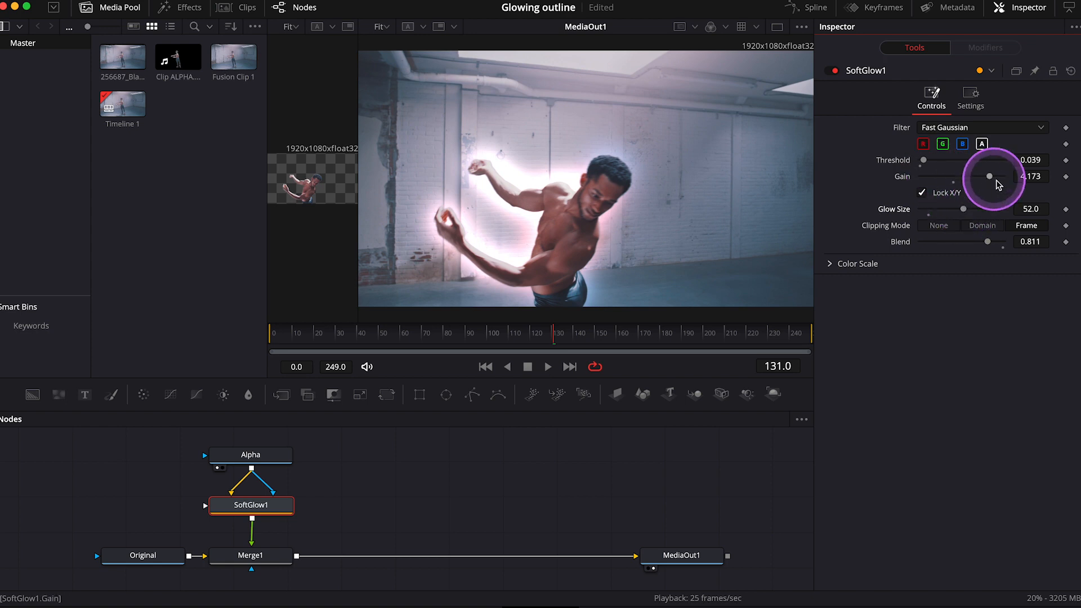
left_click_drag(997, 176, 954, 175)
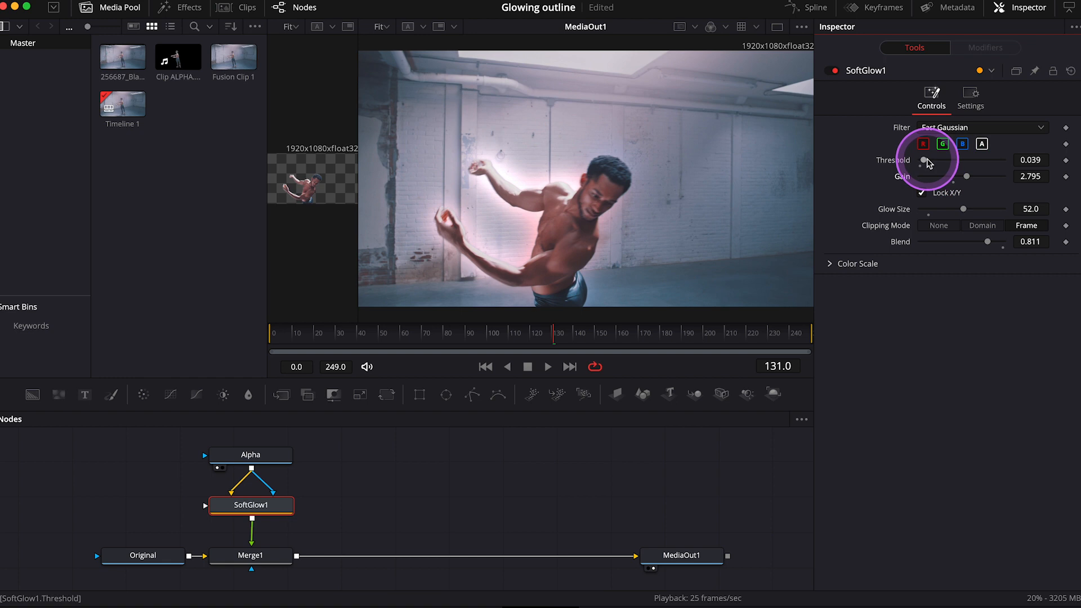
left_click_drag(926, 160, 922, 160)
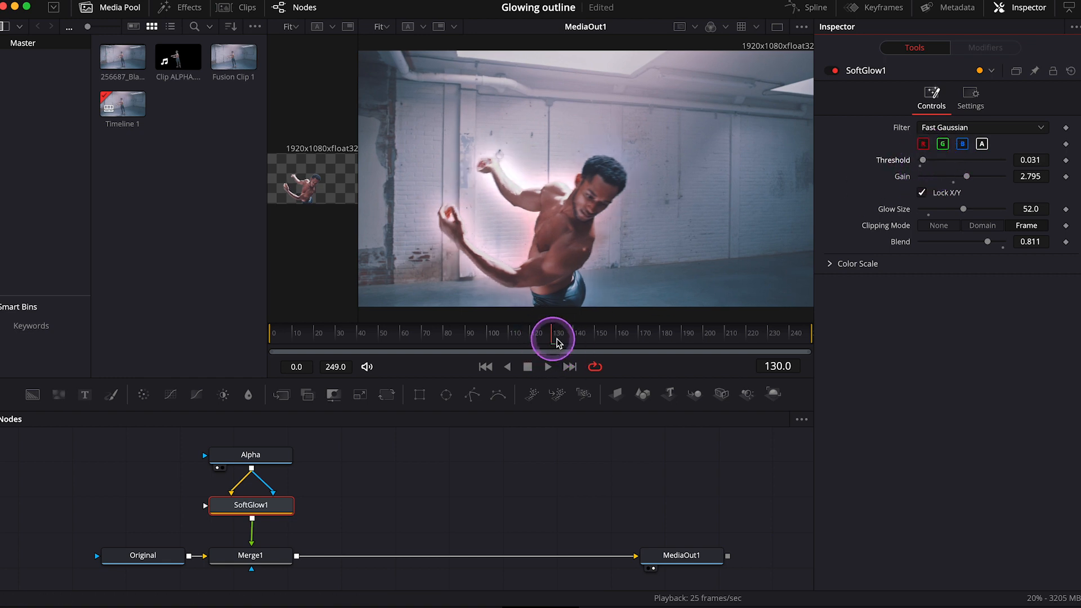
left_click_drag(552, 337, 529, 338)
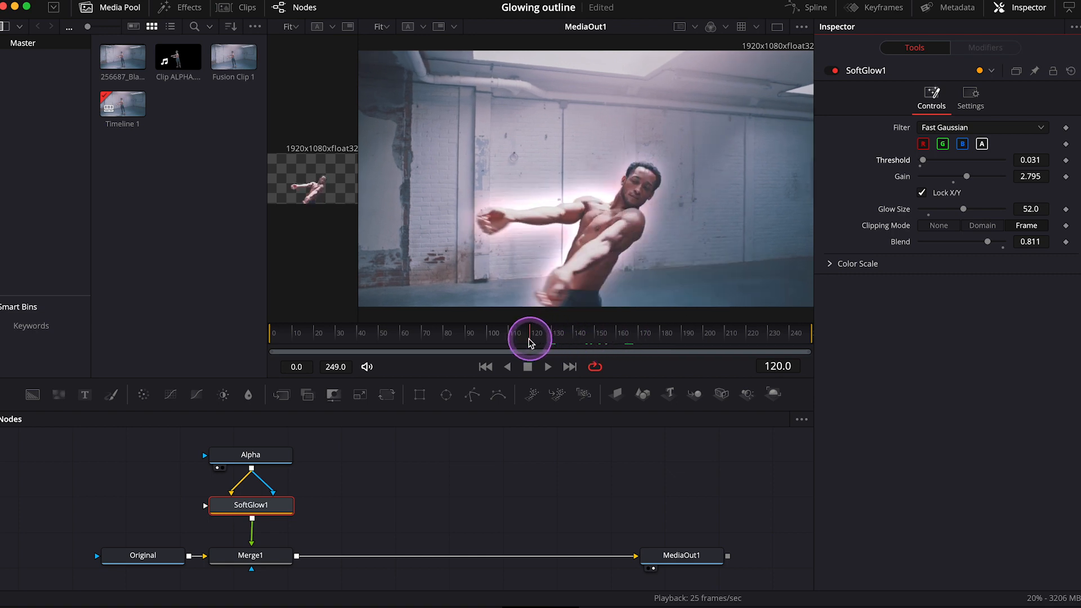
left_click_drag(529, 337, 434, 337)
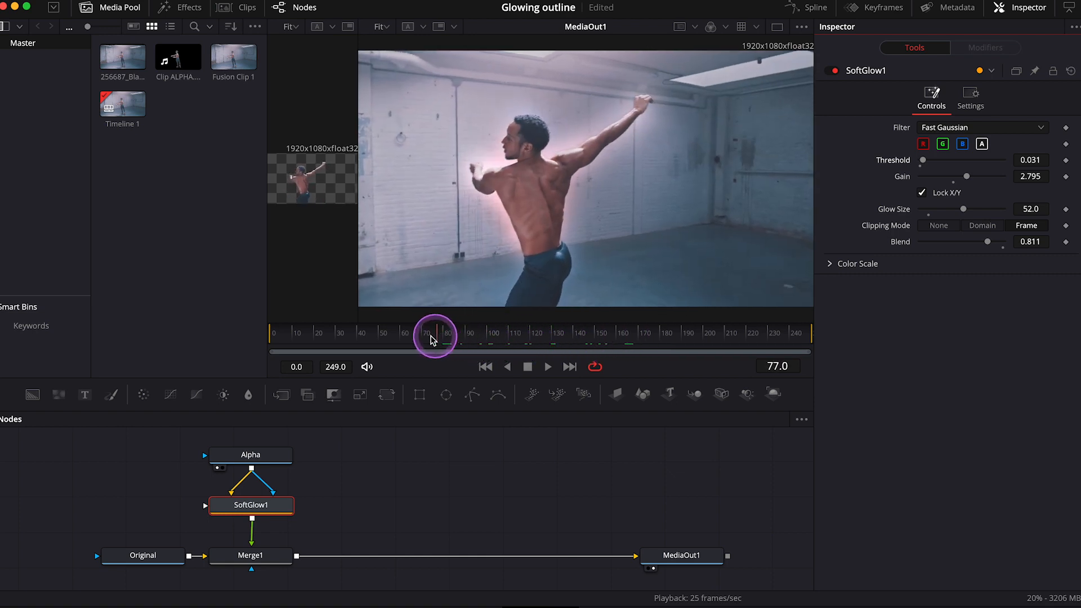
left_click_drag(434, 333, 362, 333)
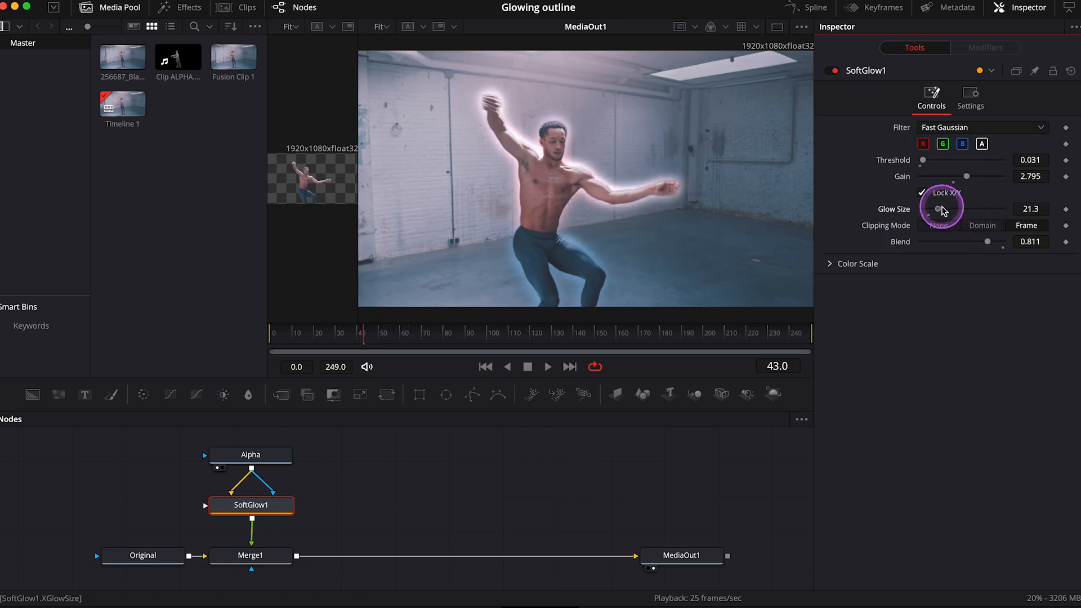
Settle Glow Size at a medium spread and disable the A channel so glow skips the alpha
left_click_drag(941, 209, 934, 212)
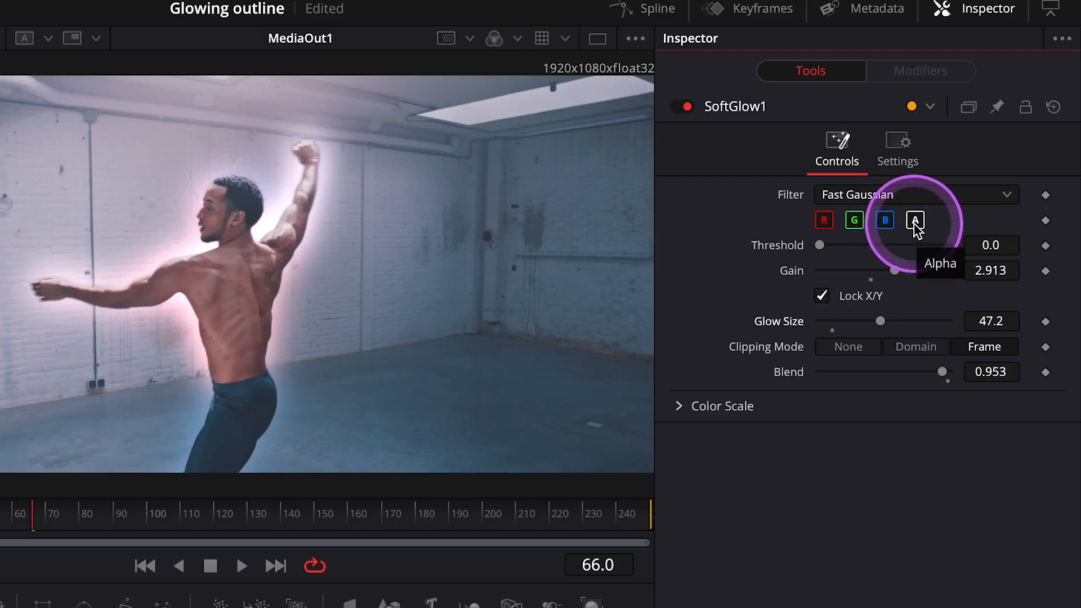
left_click(885, 219)
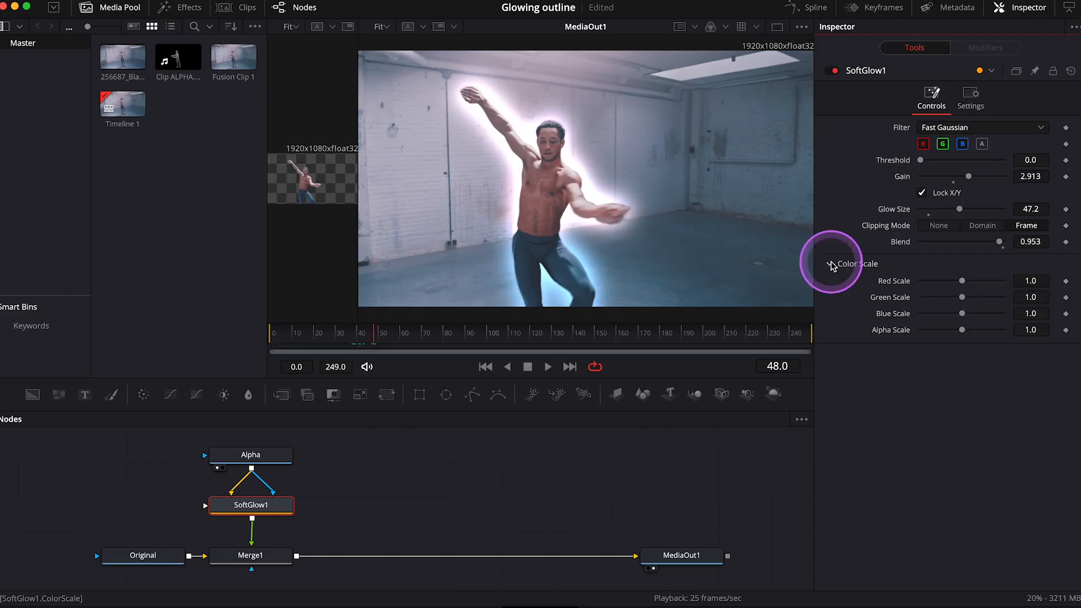
Try a cyan tint via the Red and Green Scale sliders, then reset both to 1.0 for a white outline
left_click_drag(954, 281, 966, 281)
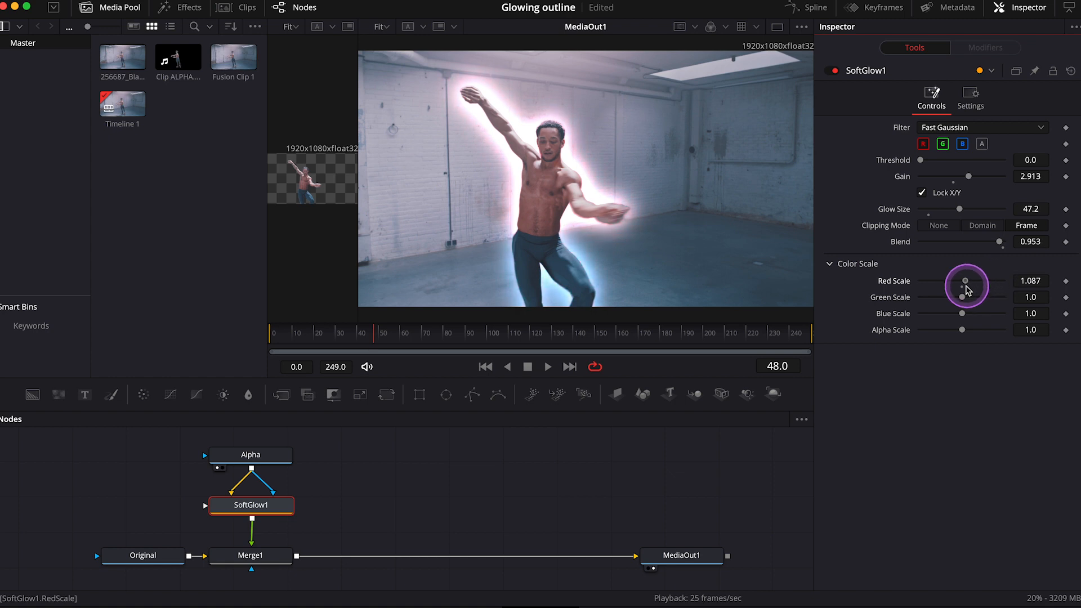
left_click_drag(963, 296, 995, 296)
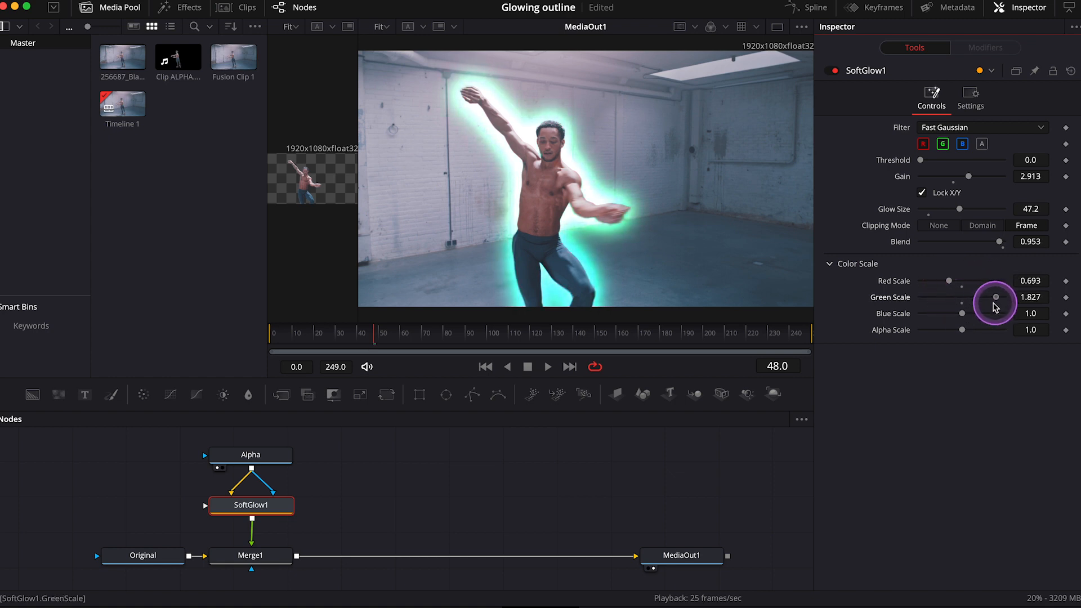
left_click_drag(993, 313, 939, 313)
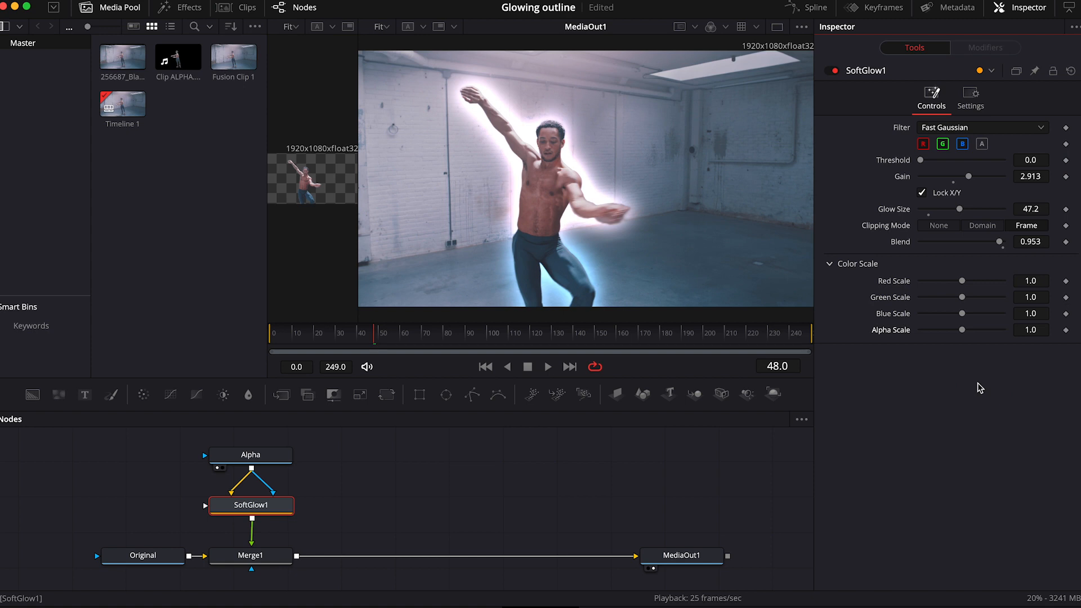
Search the Select Tool dialog for 'fast' and add a FastNoise node feeding Merge1
type("so")
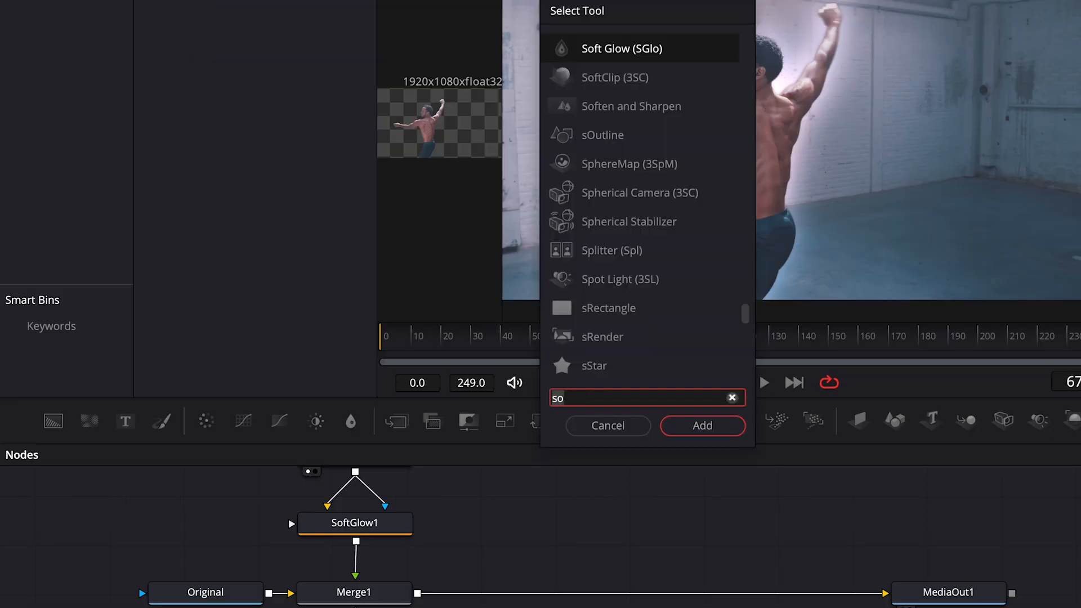
type("fast")
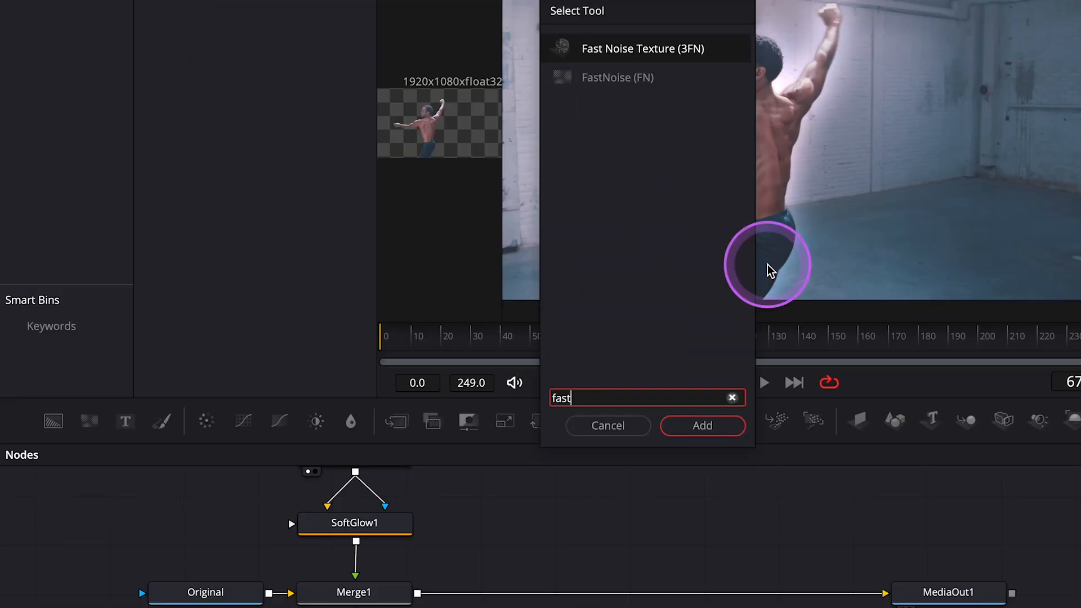
left_click(618, 77)
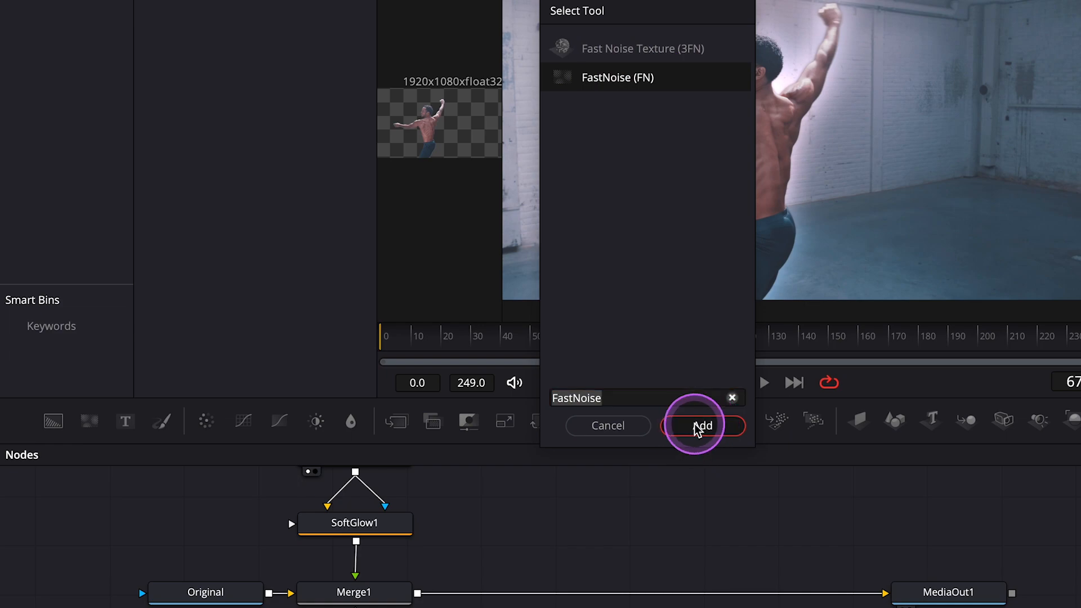
left_click(702, 425)
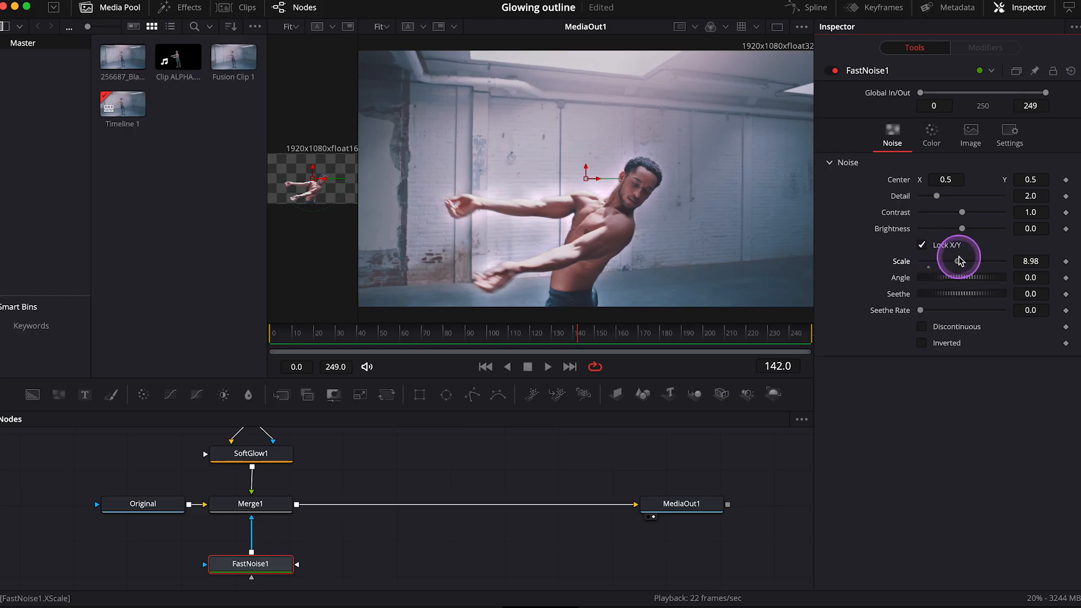
Raise FastNoise Scale, Angle, Detail and Contrast so the glow breaks into smoky wisps
left_click_drag(958, 260, 986, 261)
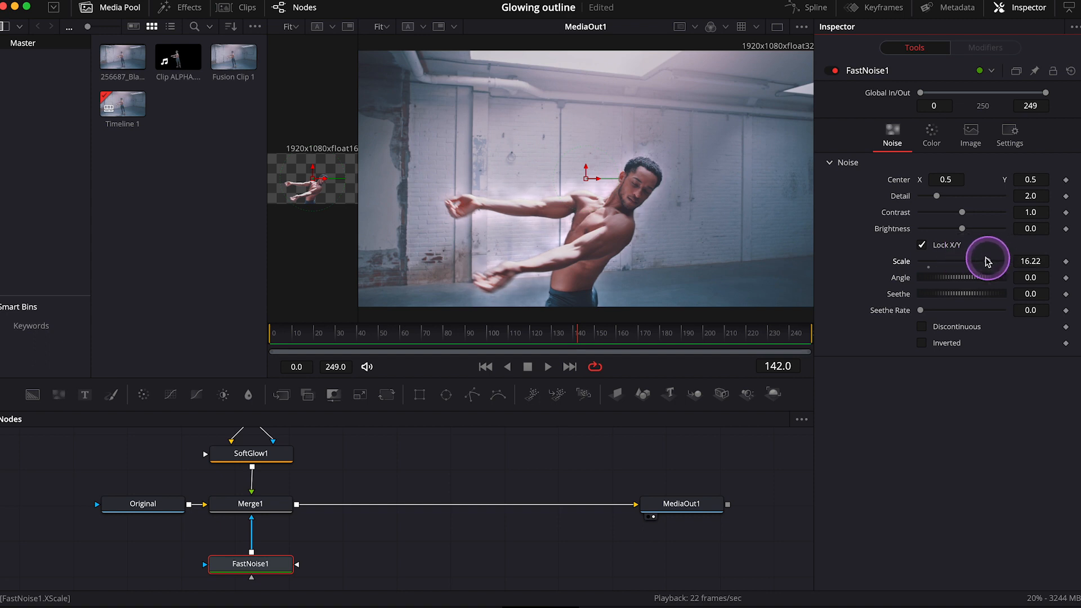
left_click_drag(986, 260, 961, 280)
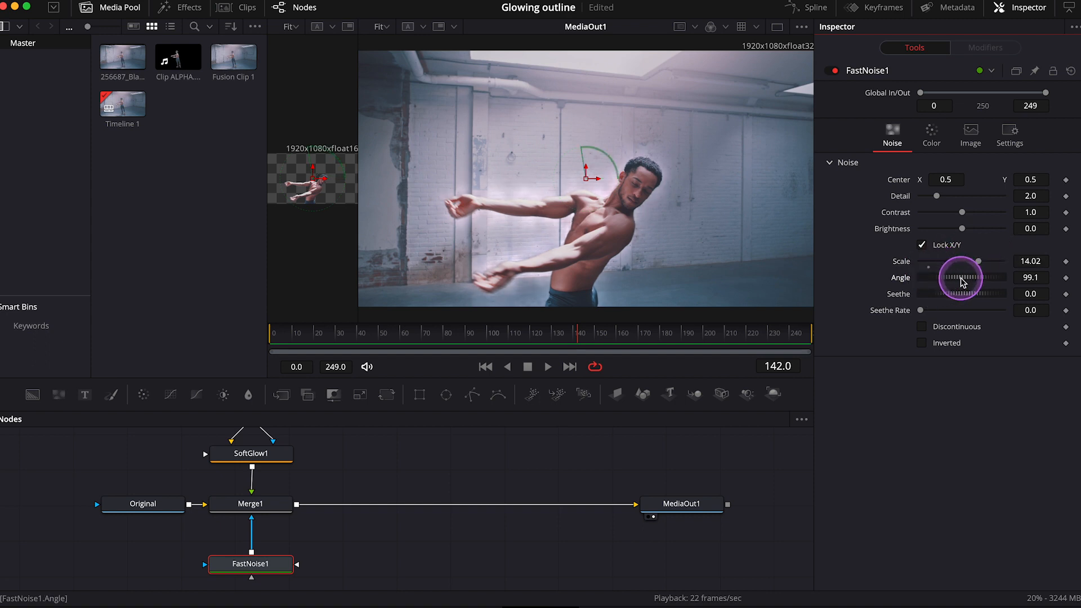
left_click_drag(971, 277, 938, 199)
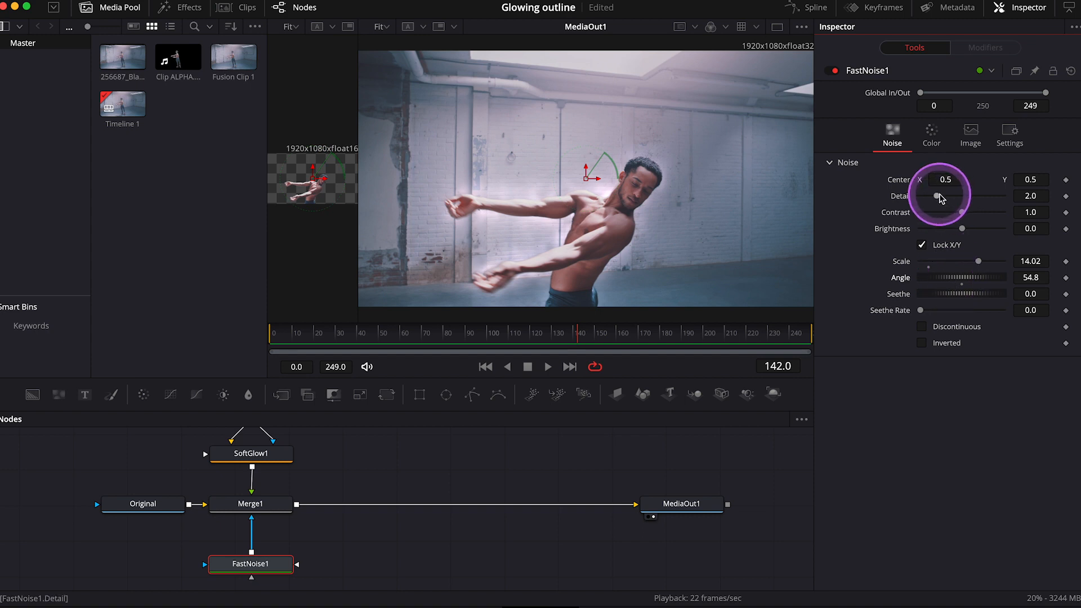
left_click_drag(937, 195, 962, 212)
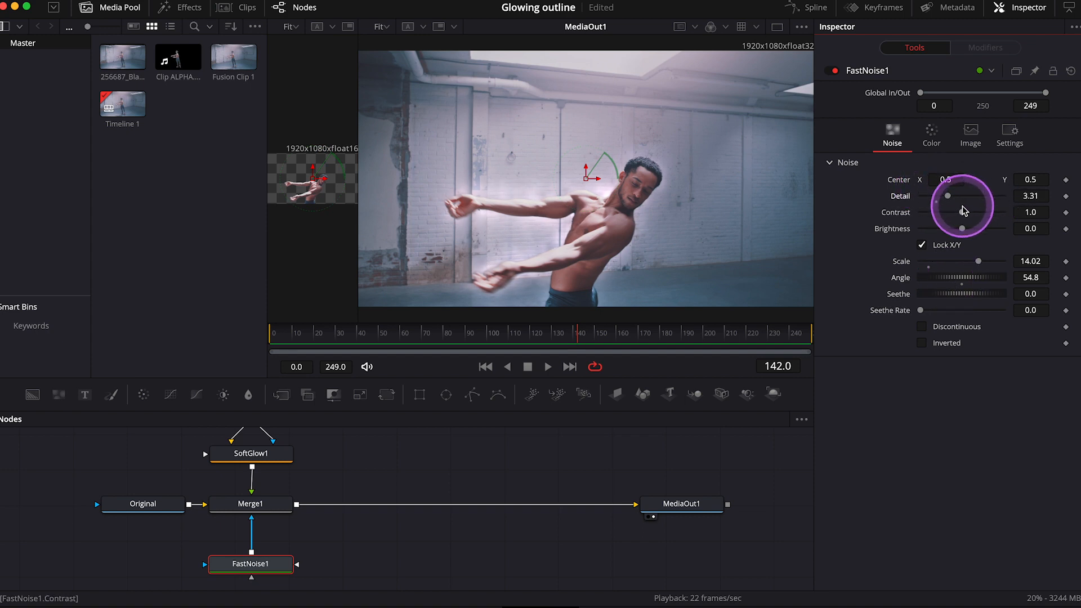
left_click_drag(961, 212, 962, 230)
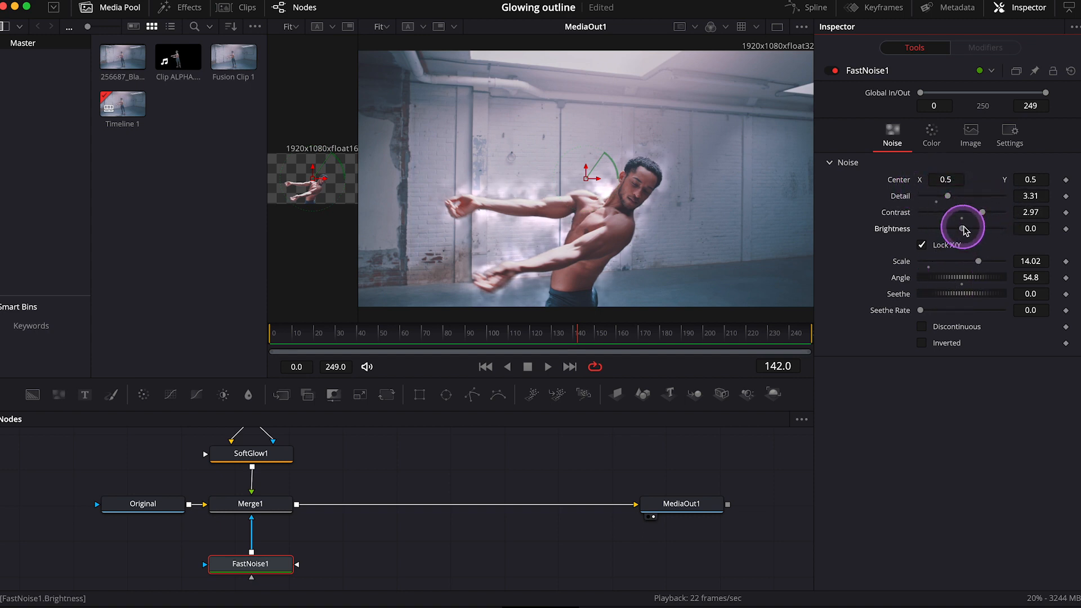
left_click_drag(961, 229, 978, 230)
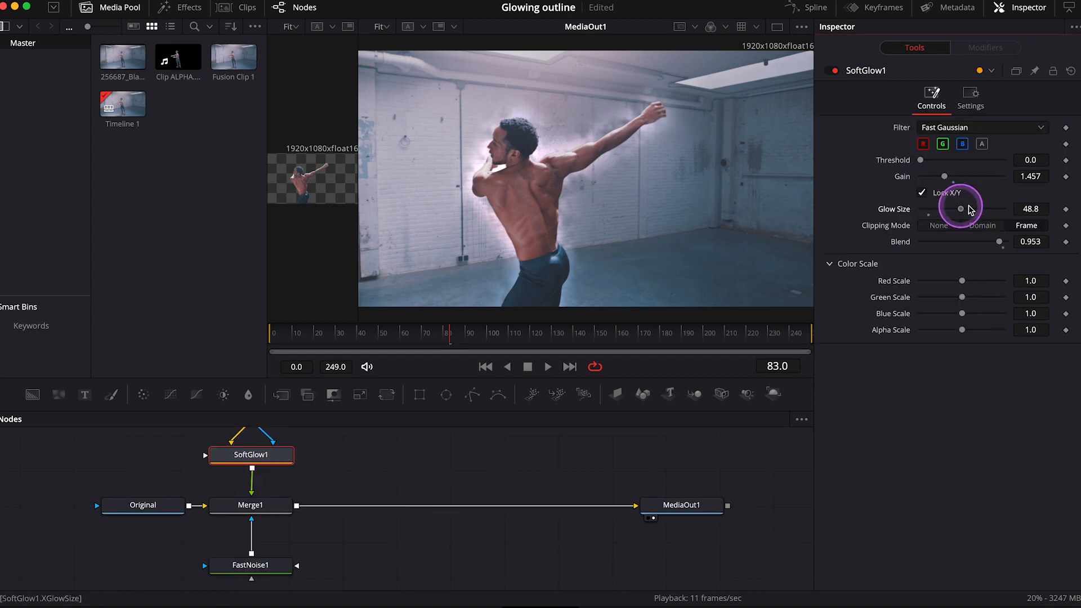
Set SoftGlow1 Glow Size to about 63 and Gain to about 2.3
left_click_drag(960, 209, 970, 210)
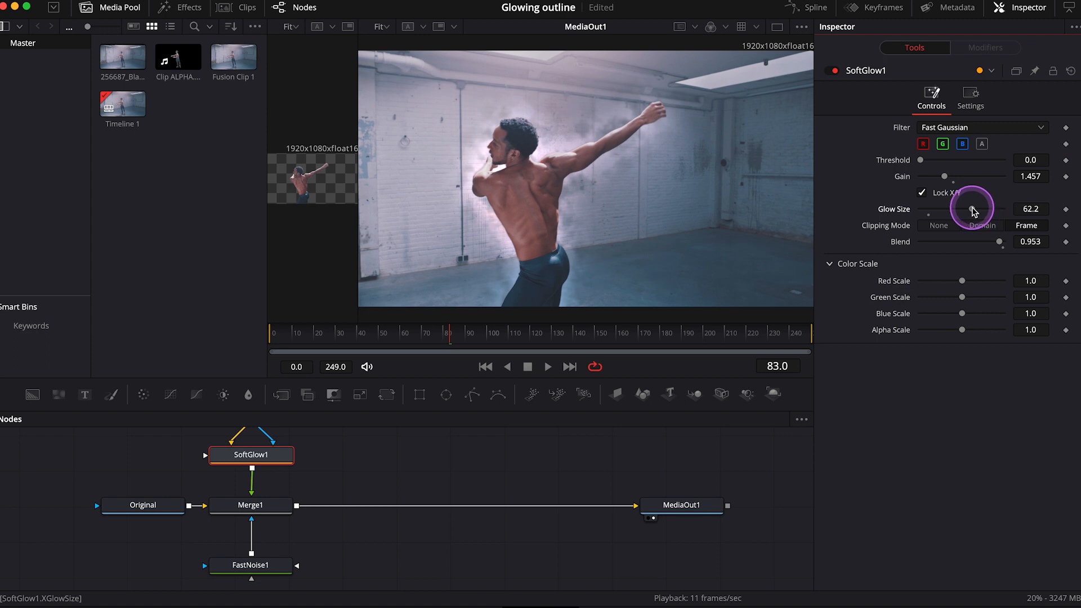
left_click_drag(965, 210, 955, 176)
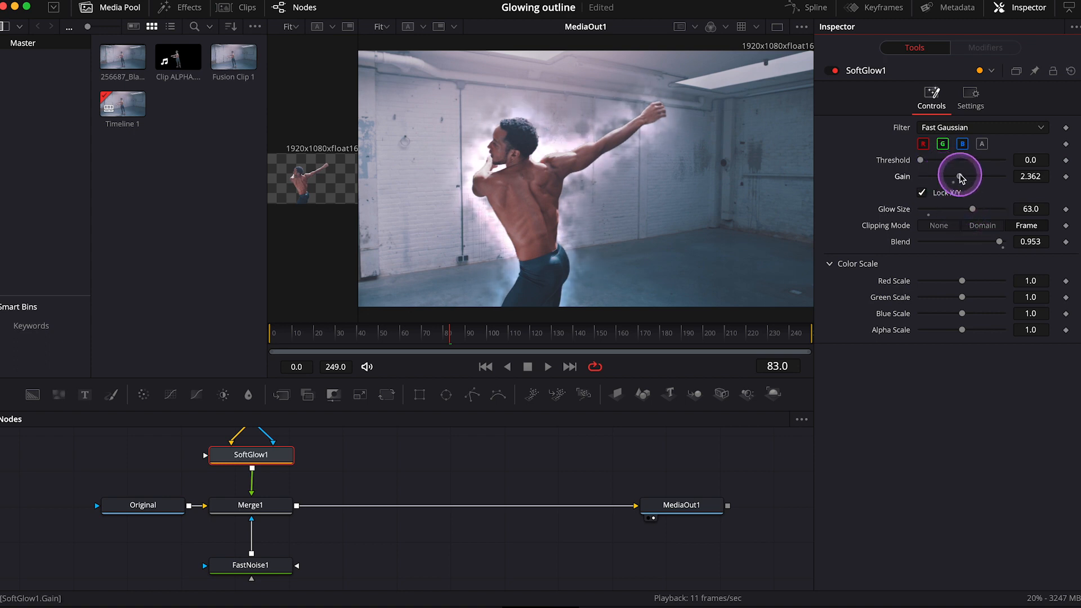
left_click_drag(961, 172, 958, 176)
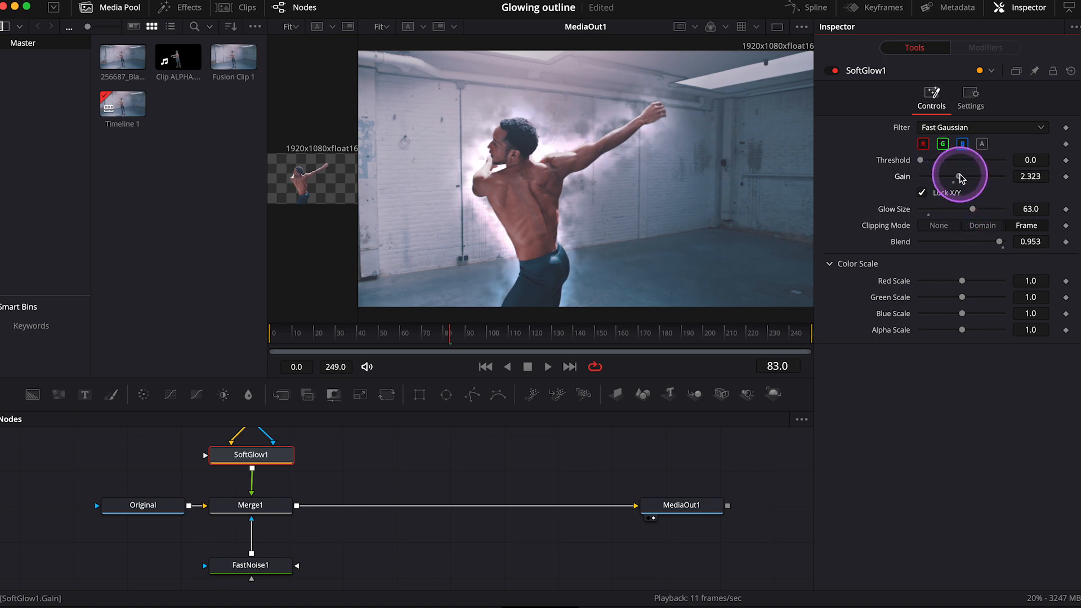